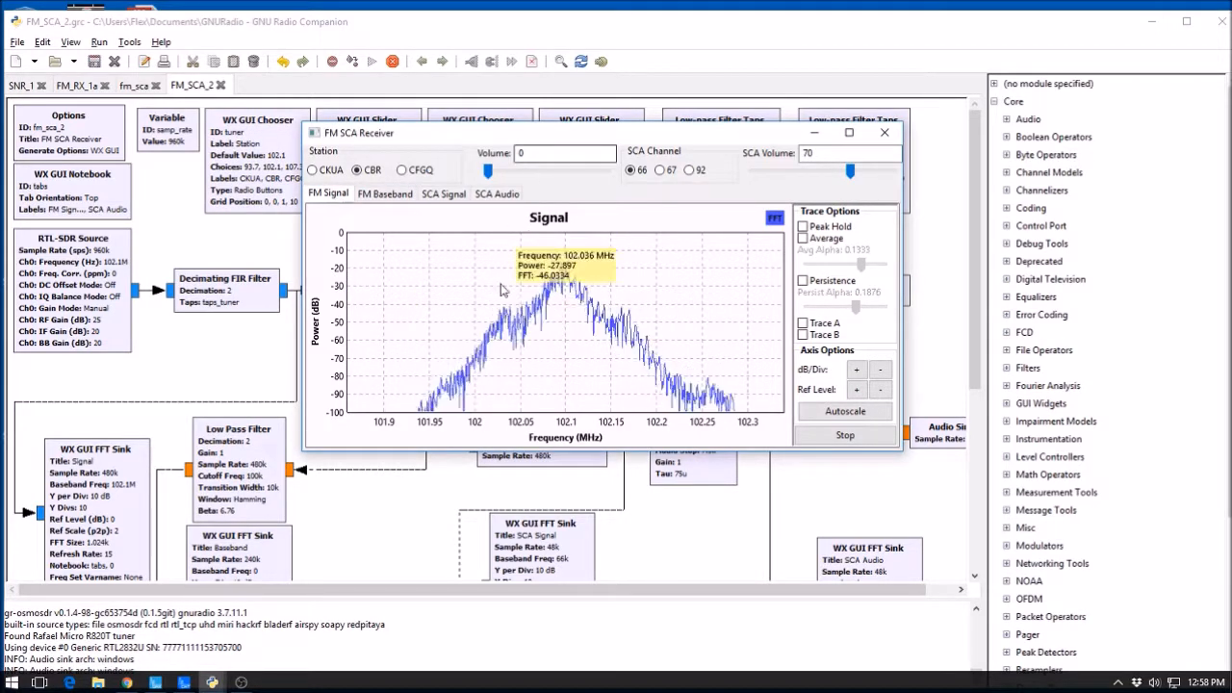
Switch the running receiver window to the FM baseband spectrum view
click(385, 193)
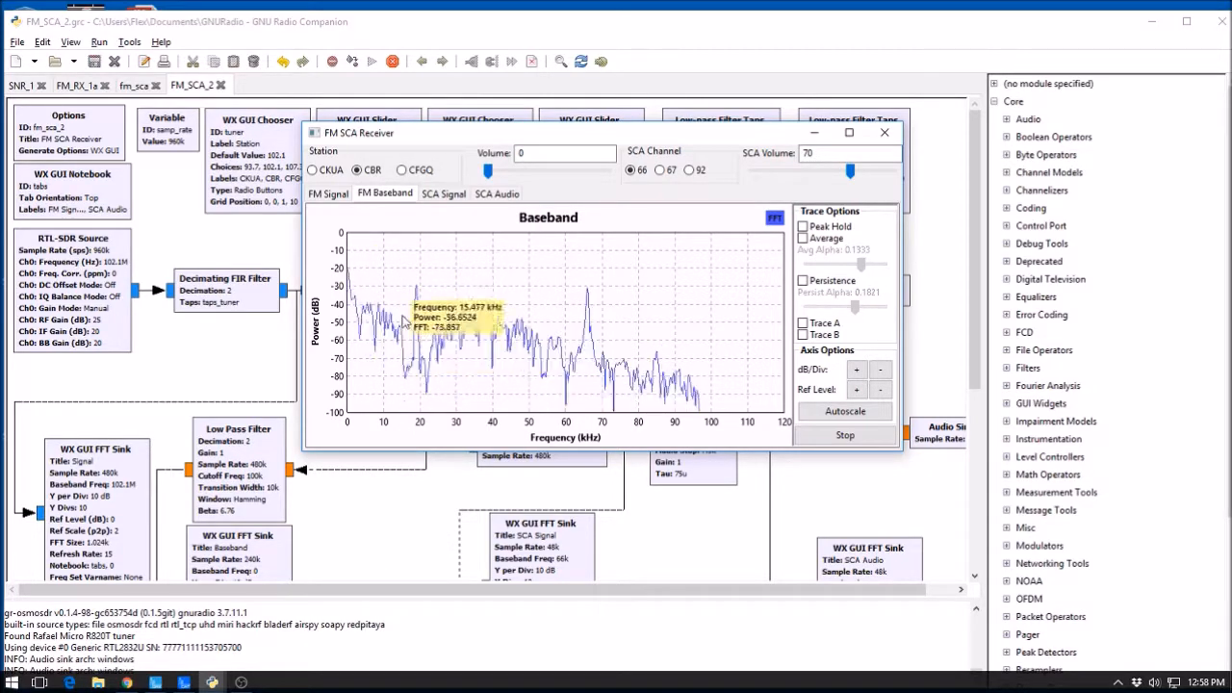
mouse_move(508, 331)
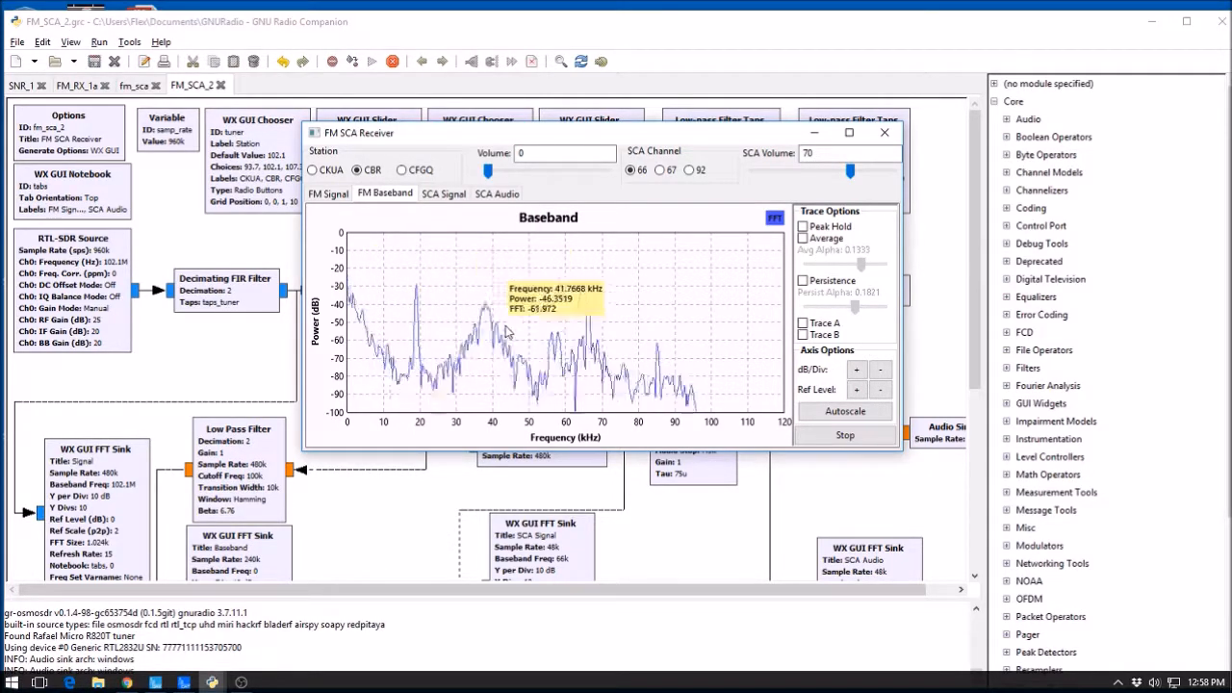
mouse_move(554, 364)
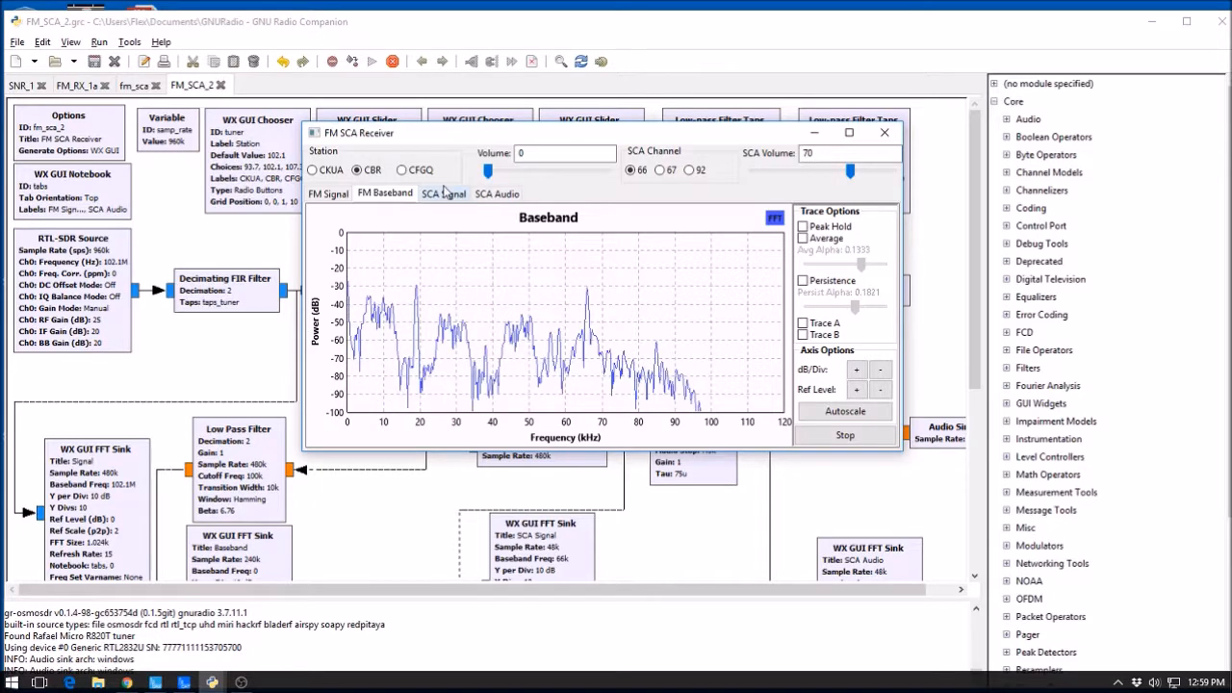
View the SCA signal and audio spectra, toggle the SCA channel between 67 and 92 kHz back to 67, and tune to CFGQ
click(443, 192)
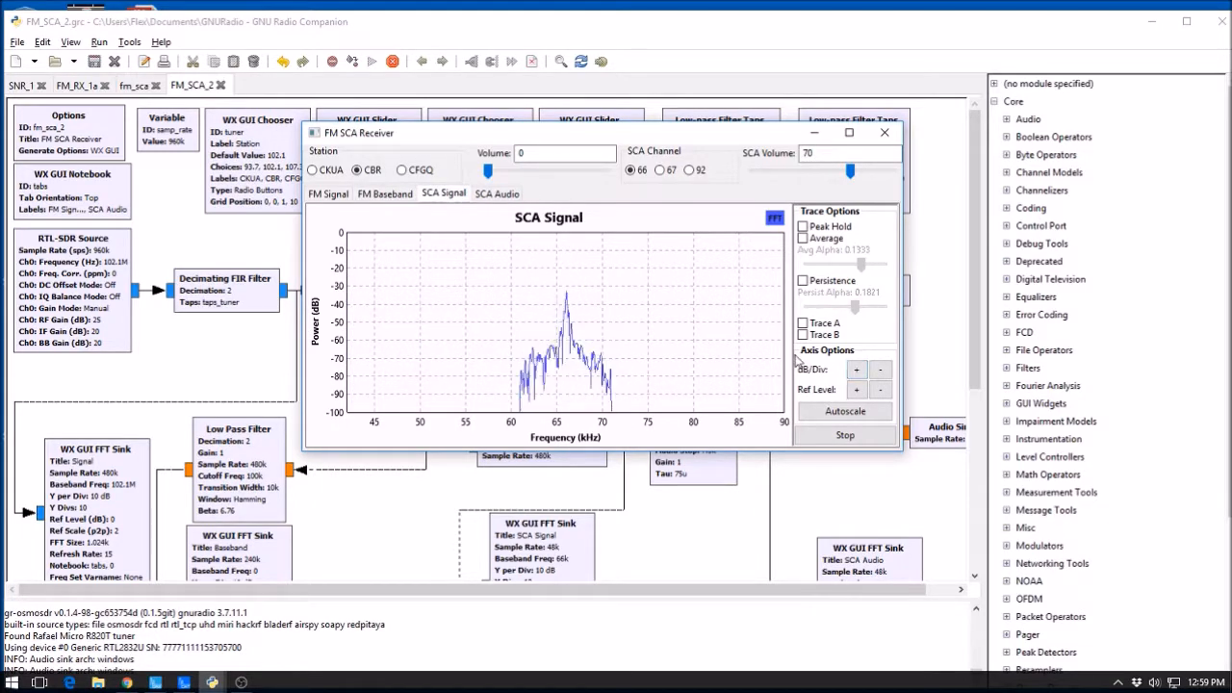
click(497, 192)
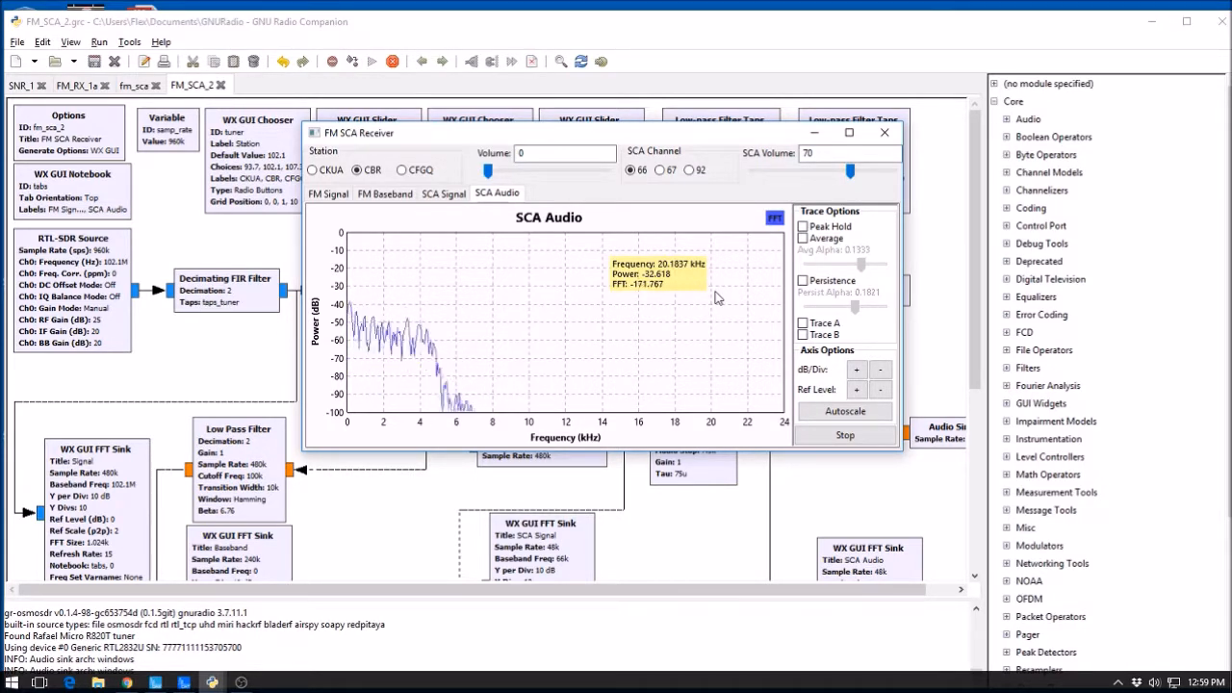
mouse_move(912, 310)
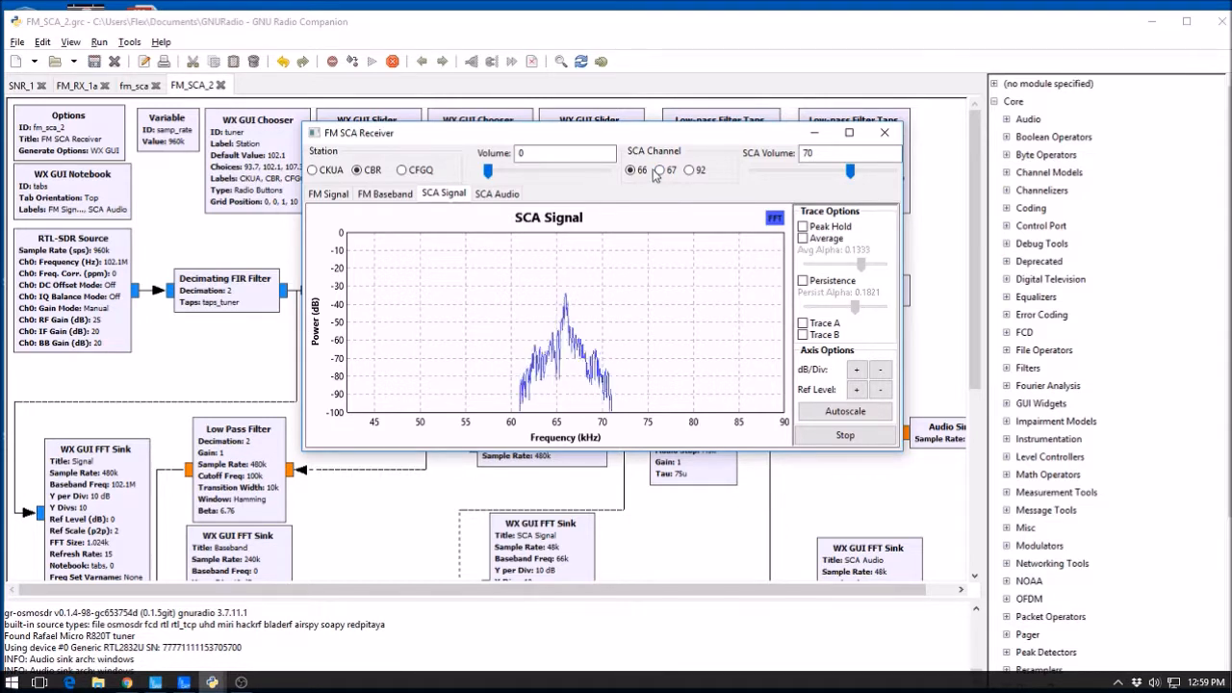
click(658, 169)
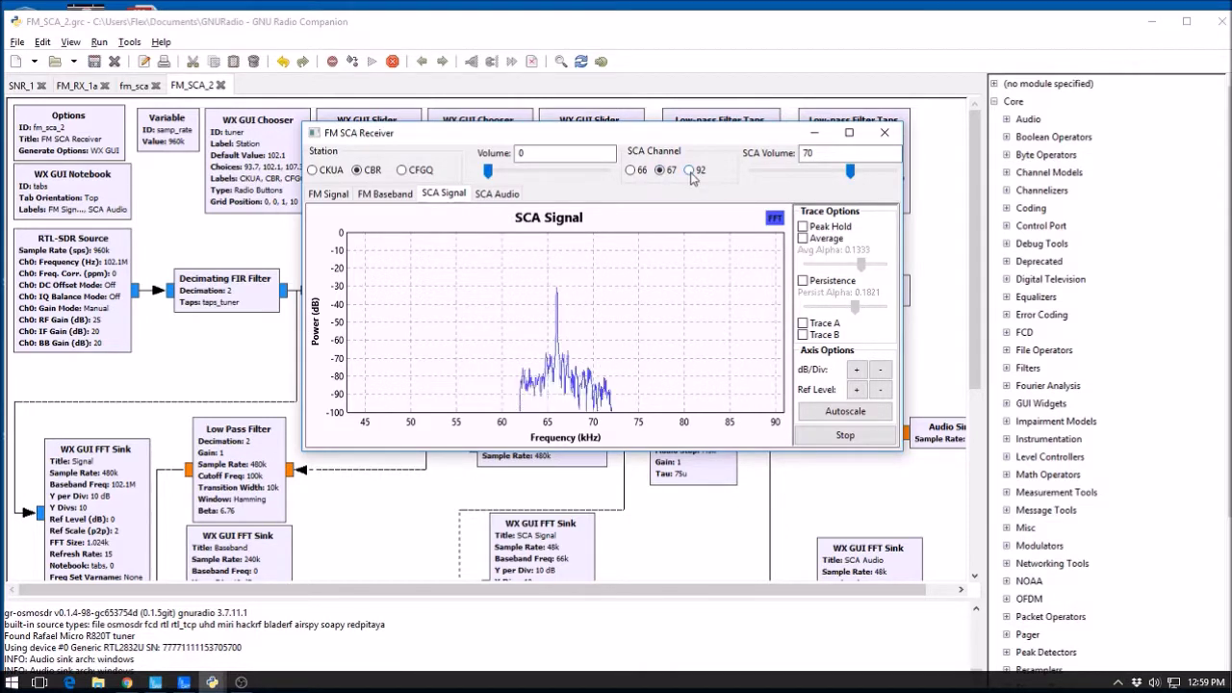
click(689, 170)
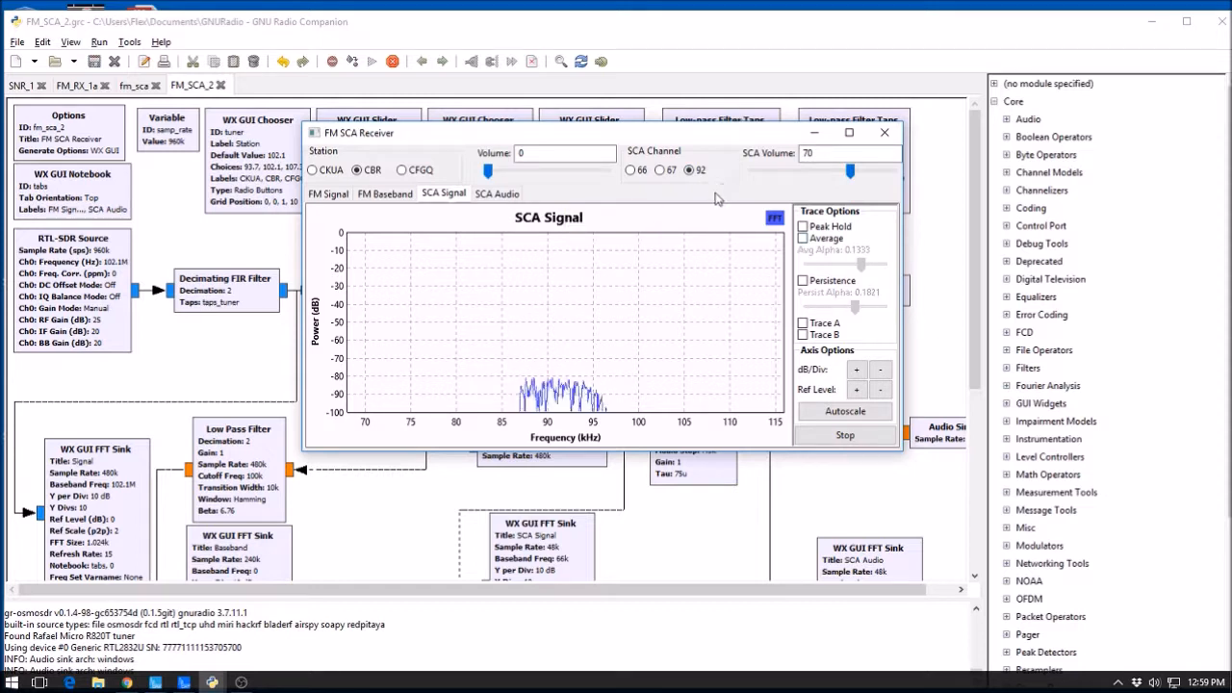
click(660, 169)
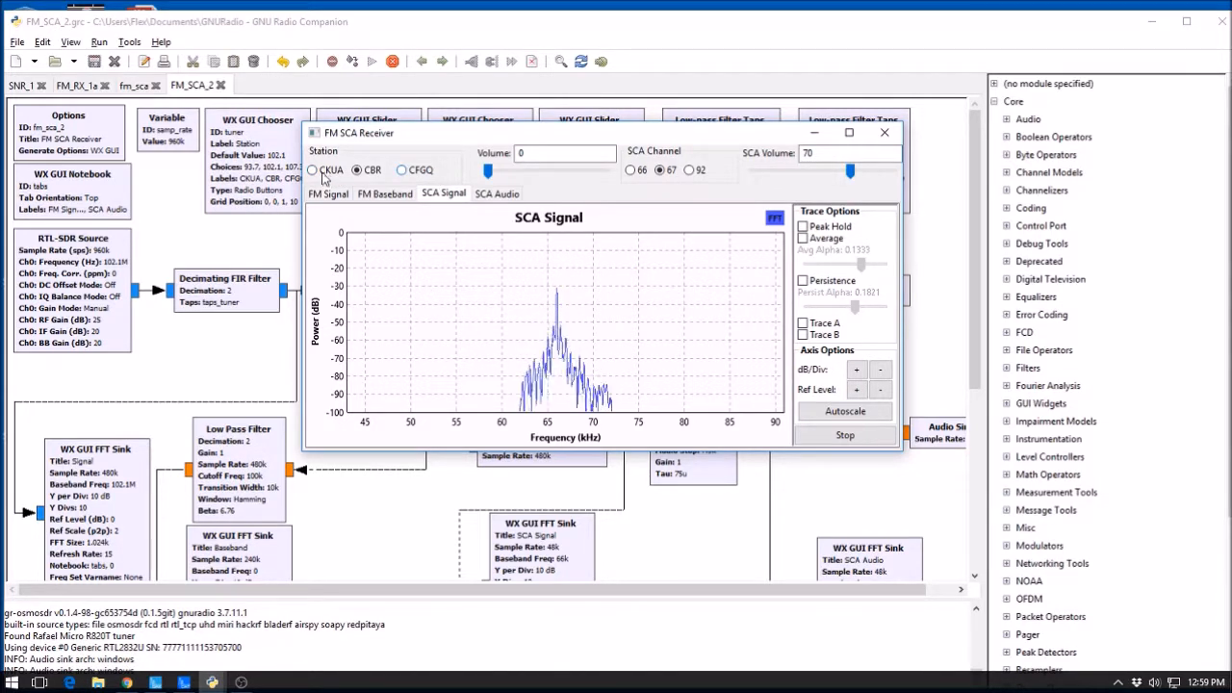
mouse_move(749, 318)
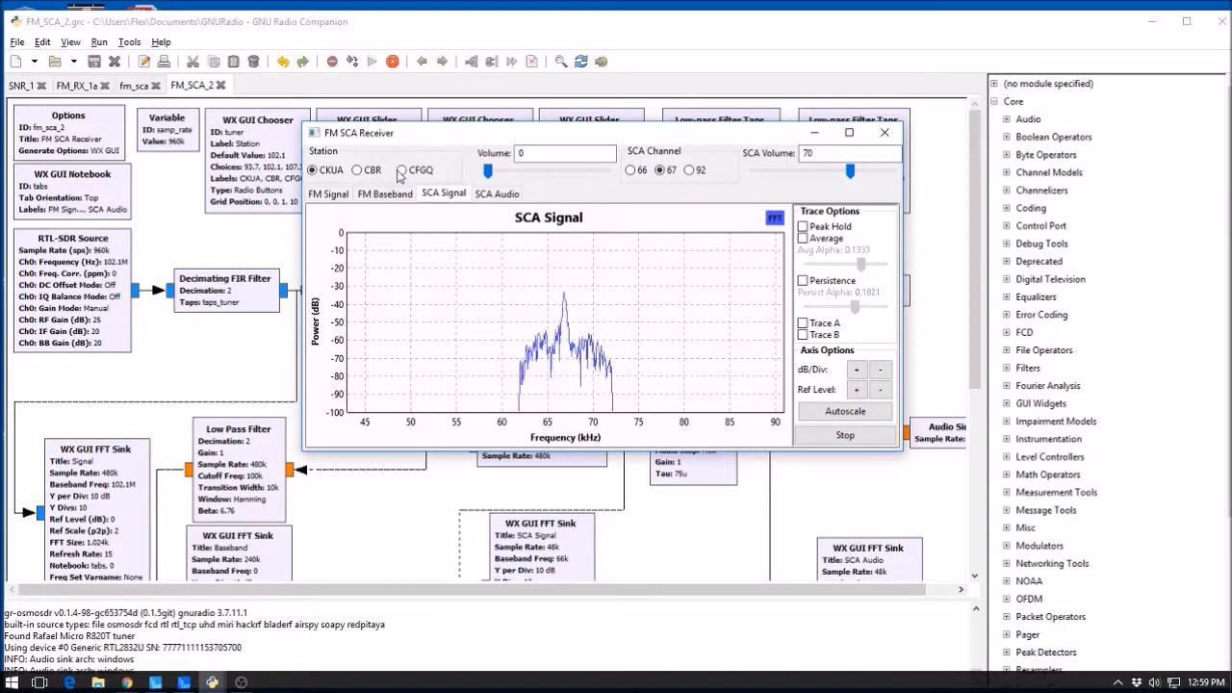
click(400, 169)
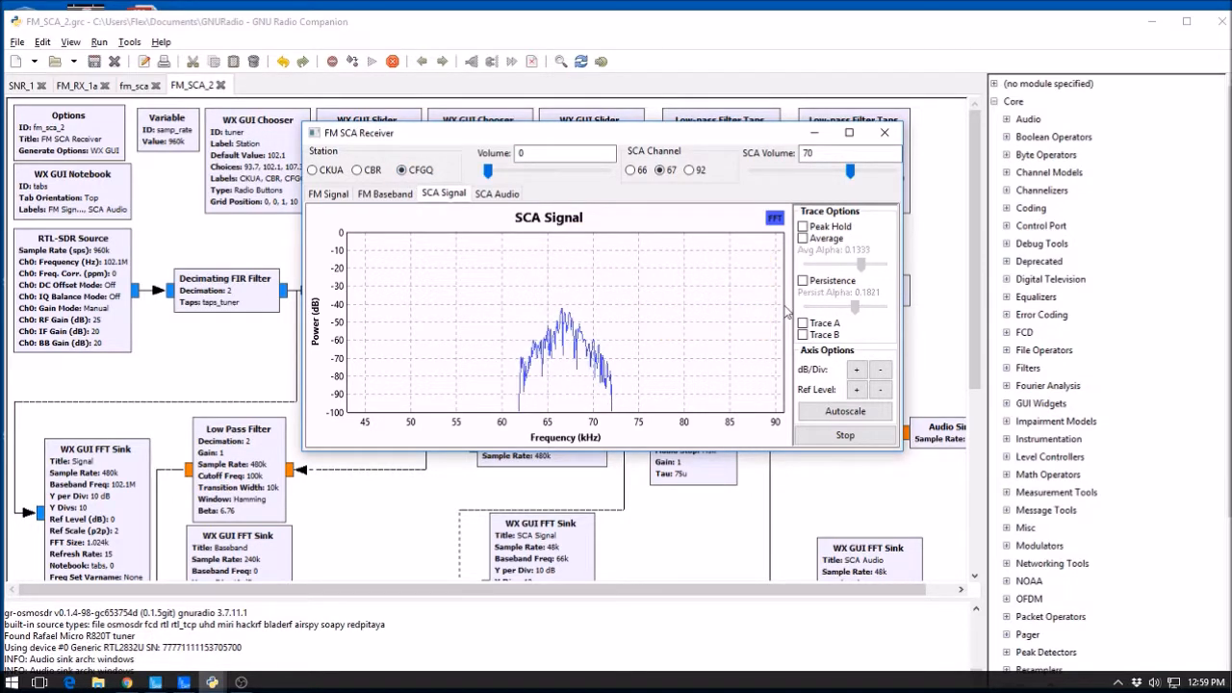
mouse_move(770, 308)
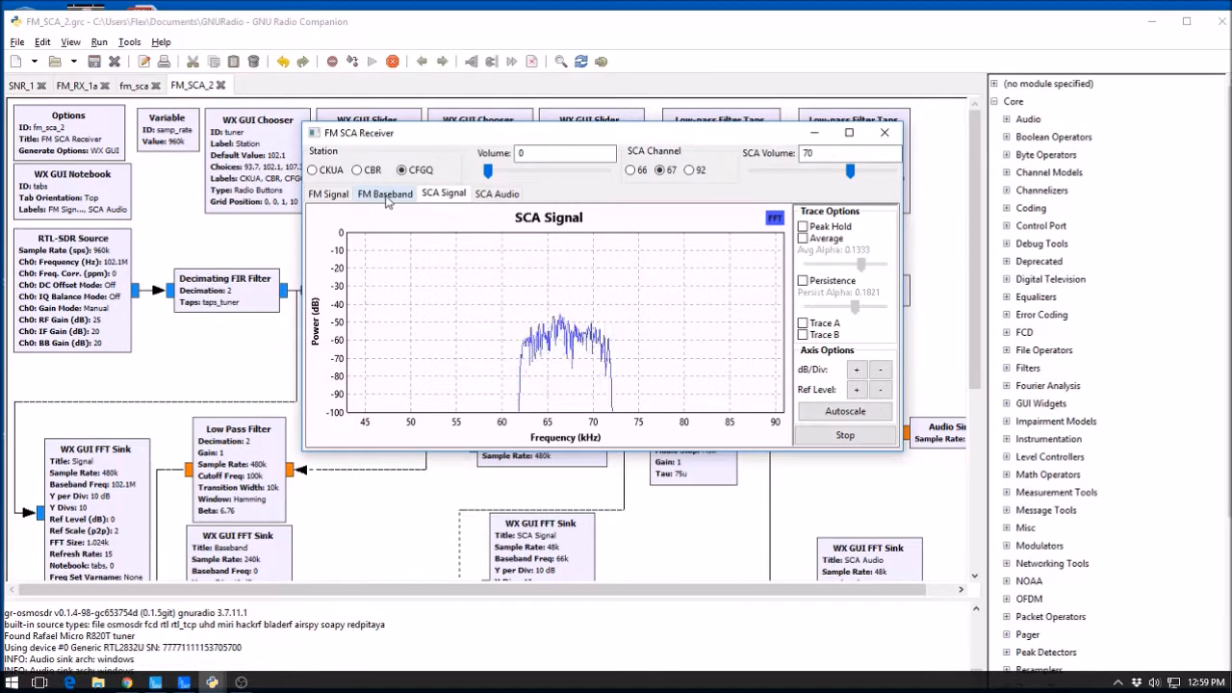
Revisit the baseband spectrum on CBR, then close the FM SCA Receiver window
click(384, 192)
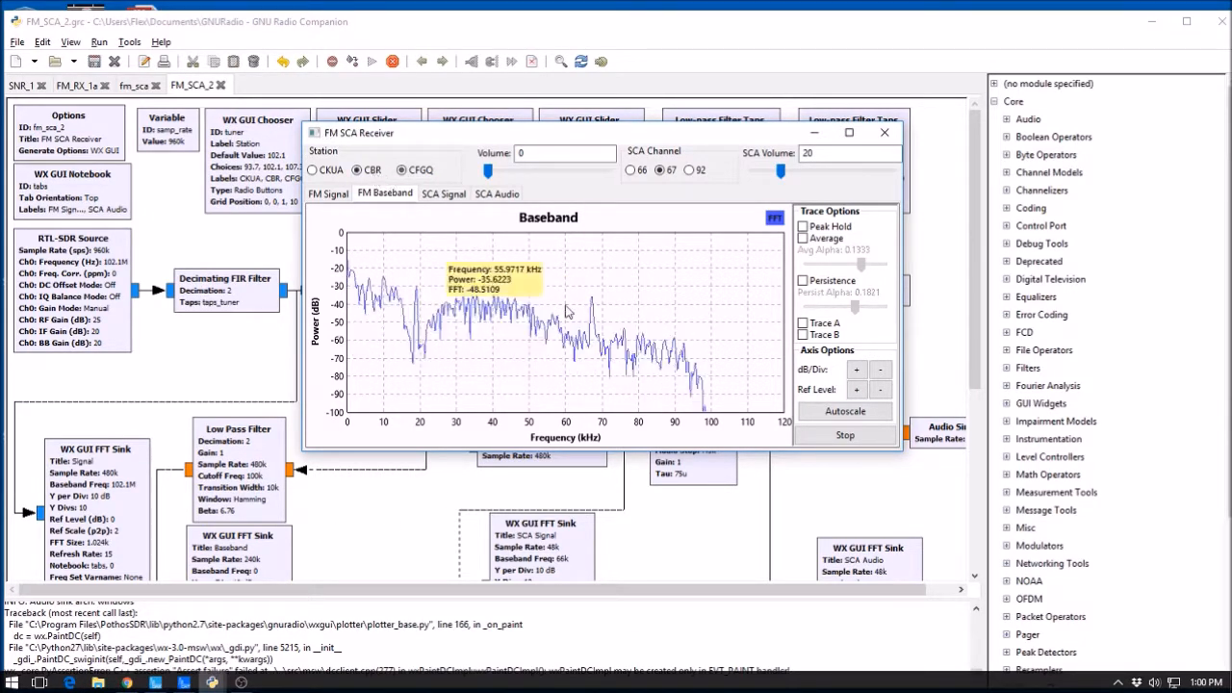
mouse_move(587, 369)
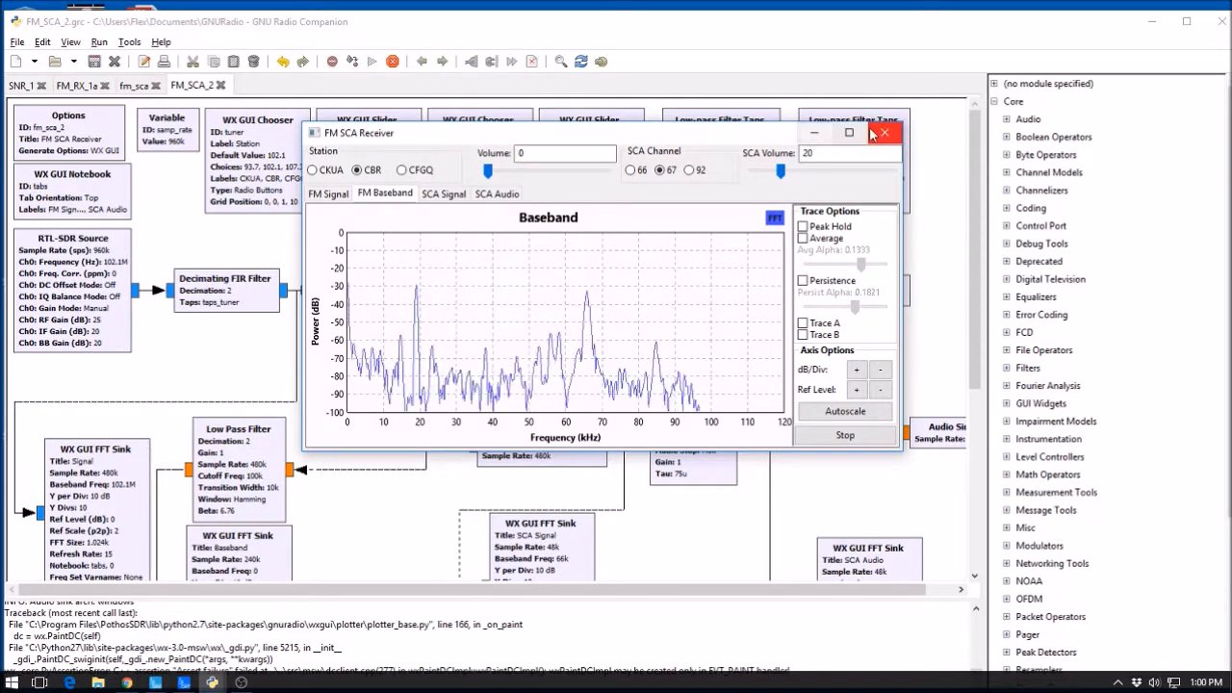
click(882, 131)
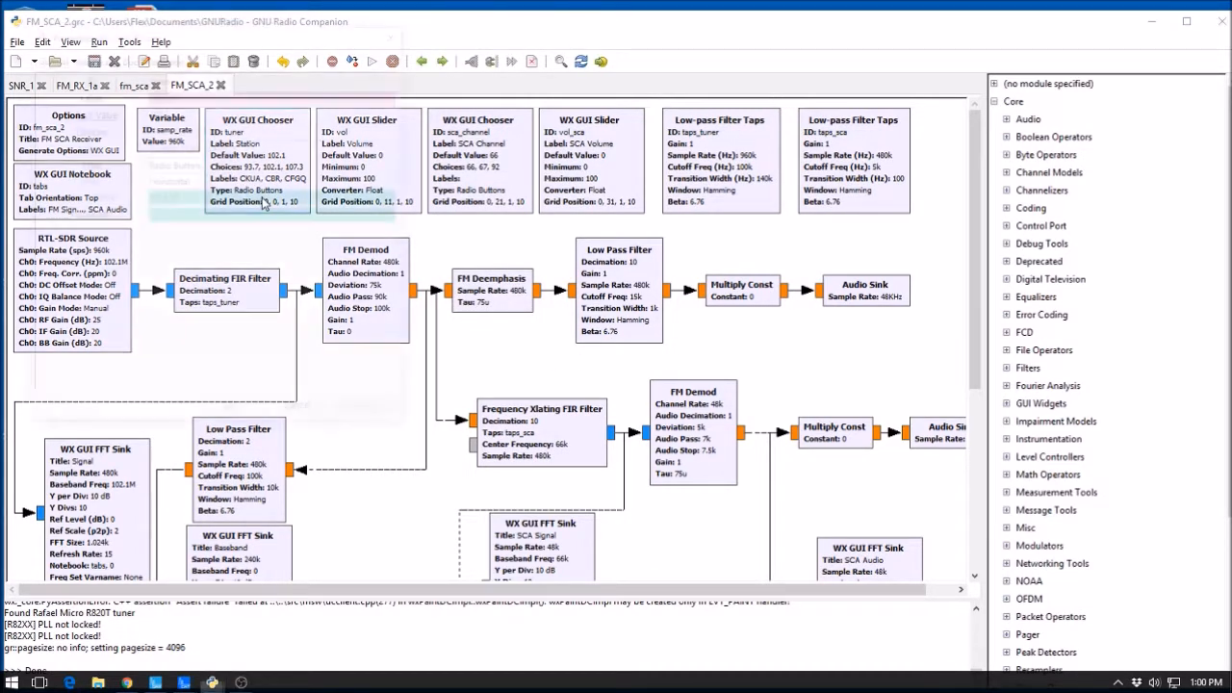
Inspect the WX GUI Chooser properties, cancel without changes, and bring up the RTL-SDR Source properties
double_click(258, 160)
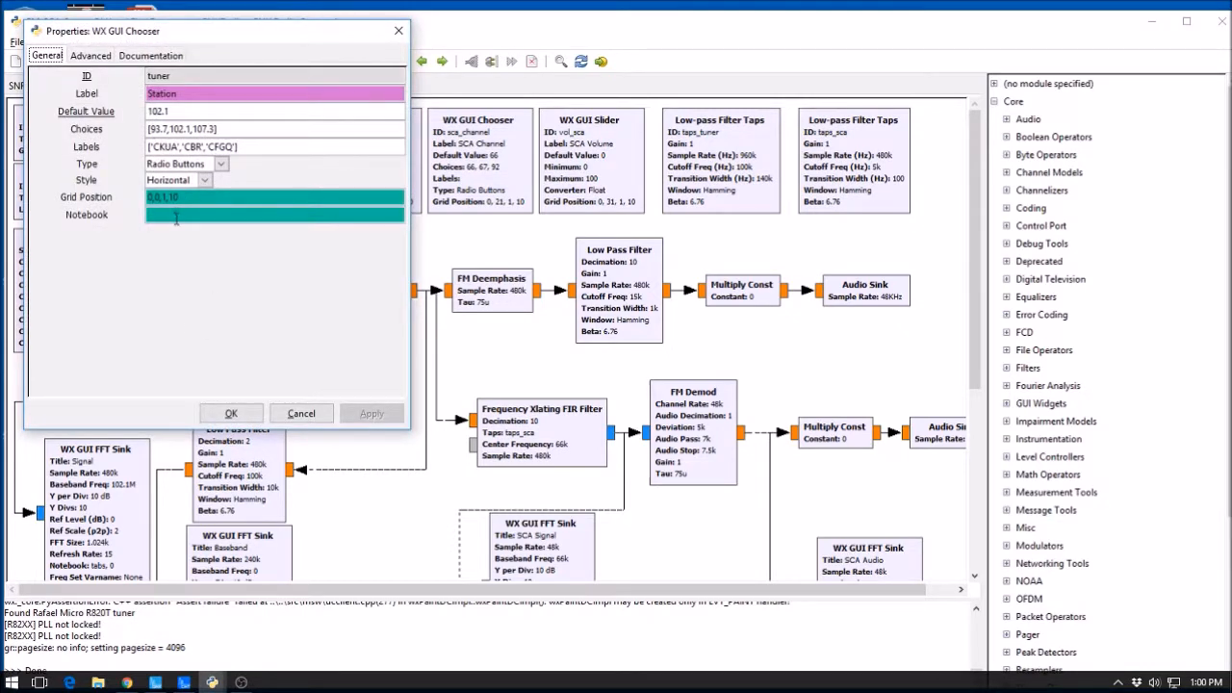
mouse_move(177, 219)
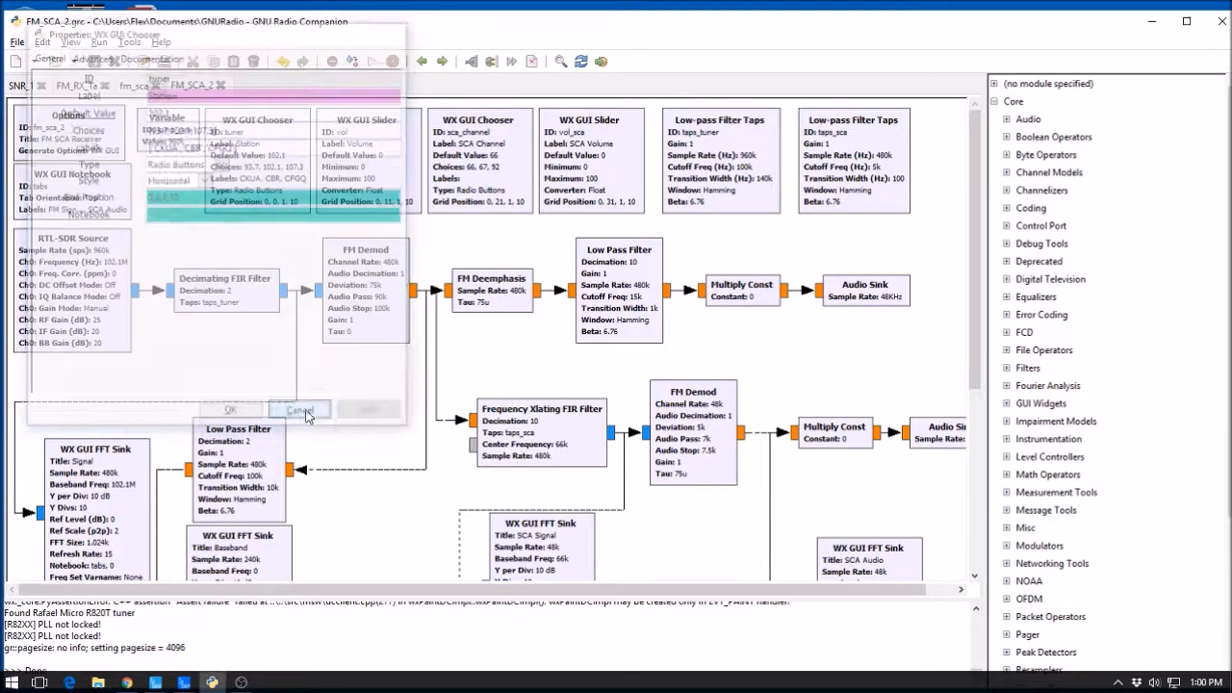
click(301, 410)
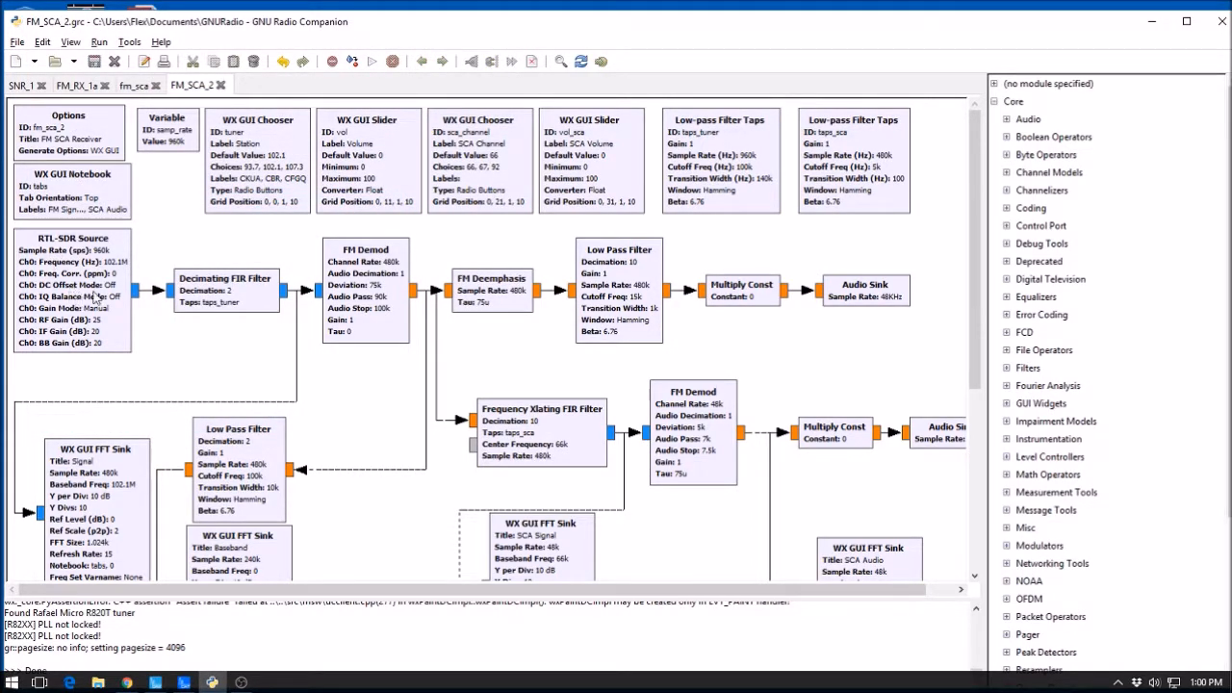
double_click(74, 289)
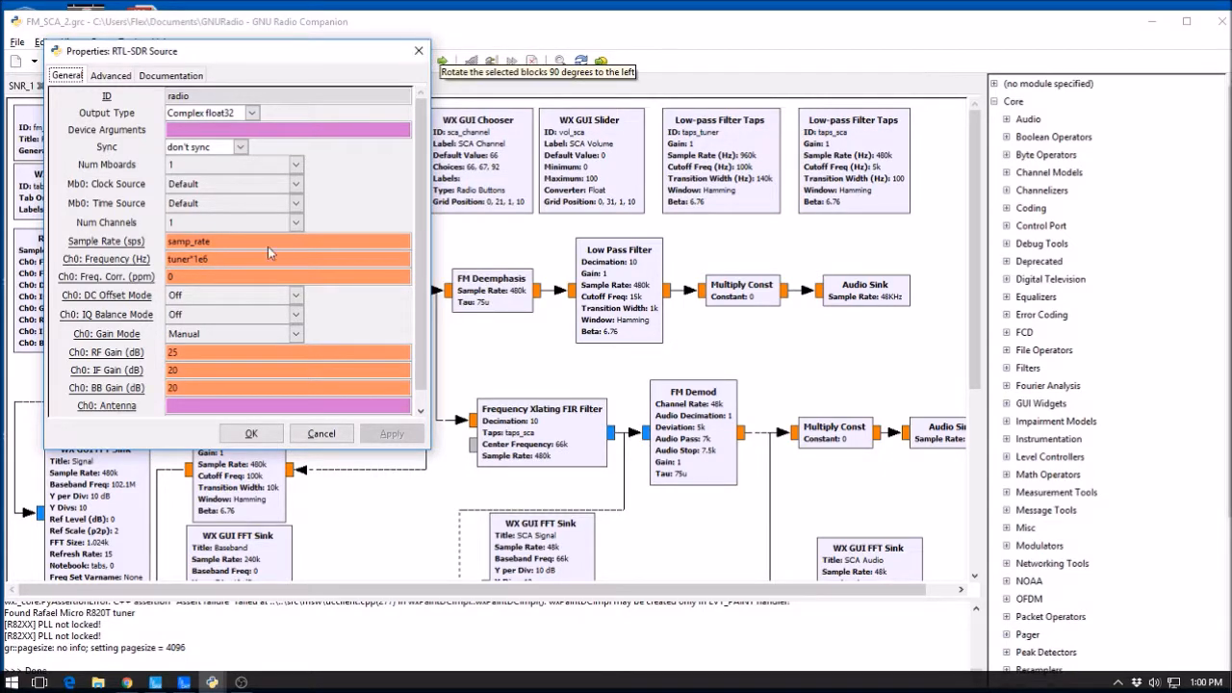
click(250, 433)
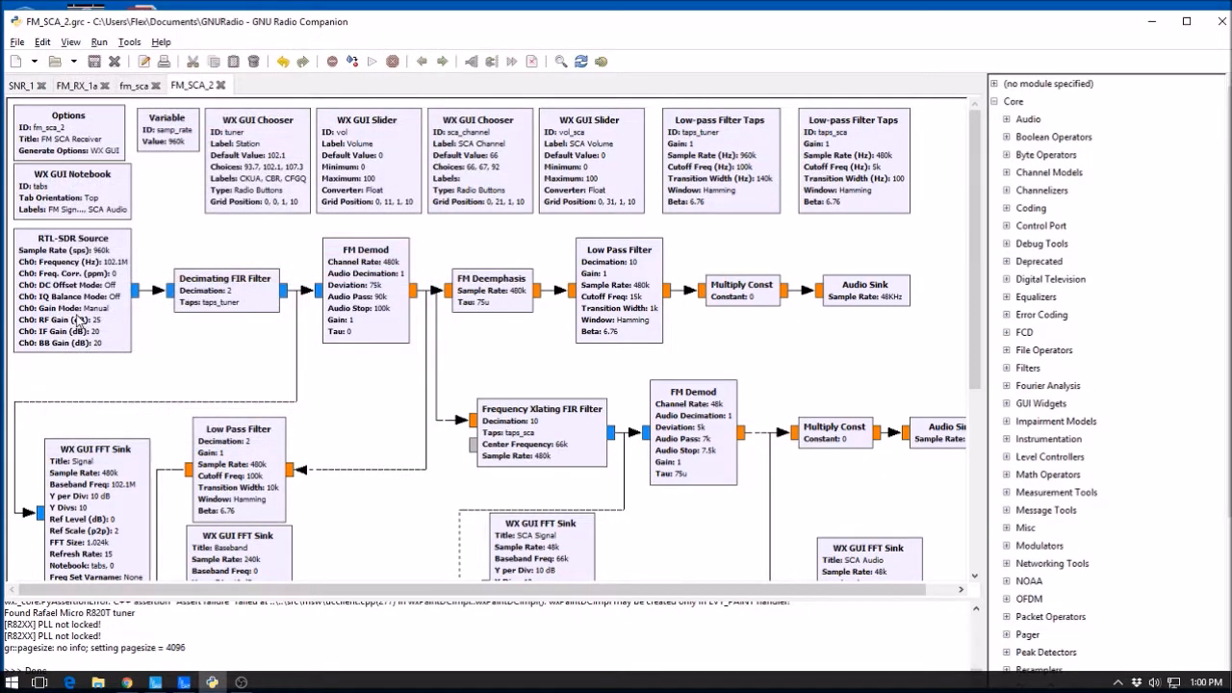
mouse_move(246, 297)
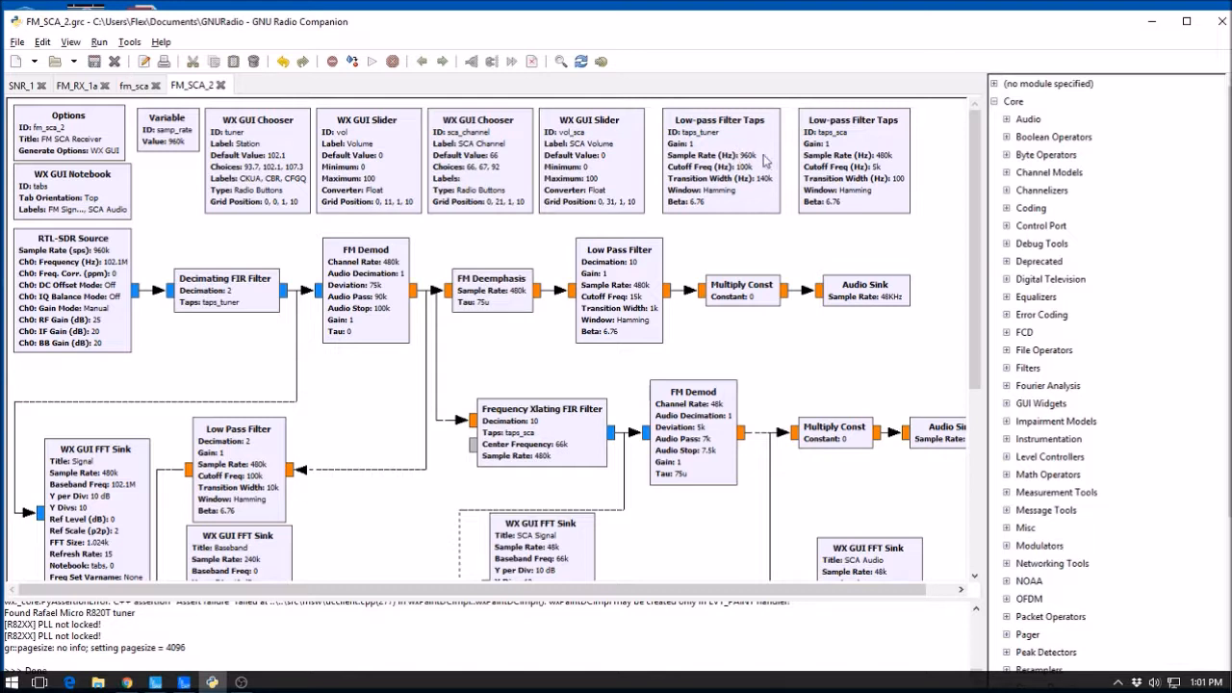
mouse_move(731, 177)
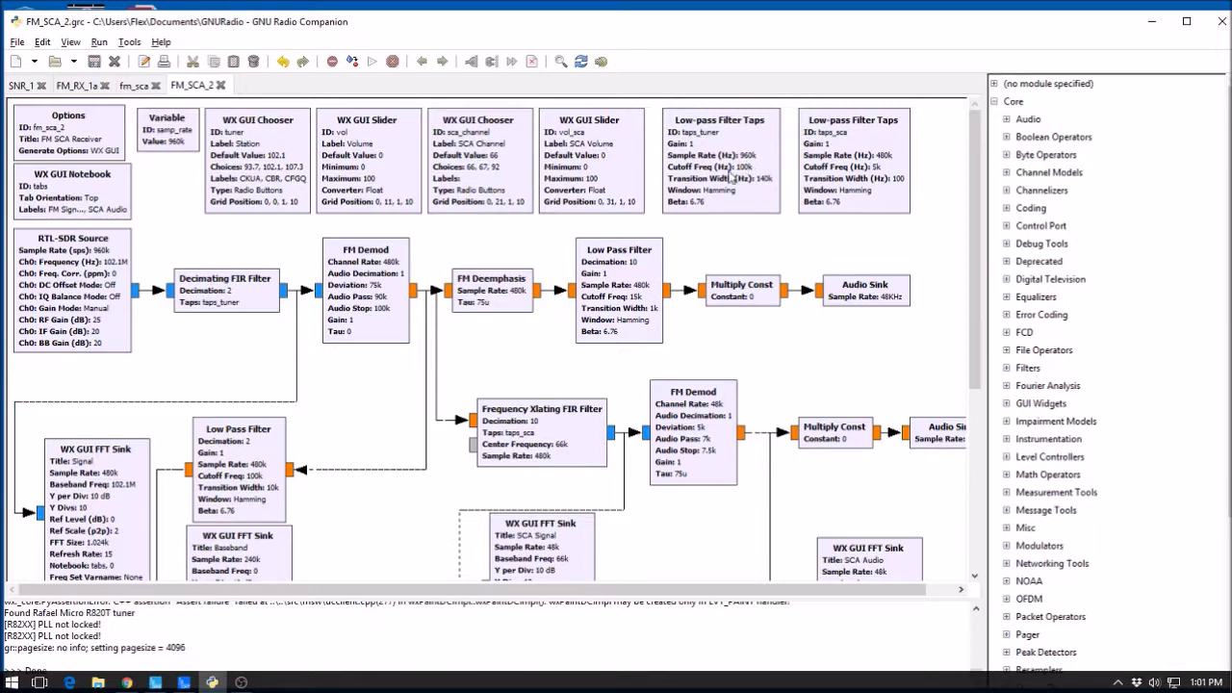
mouse_move(741, 183)
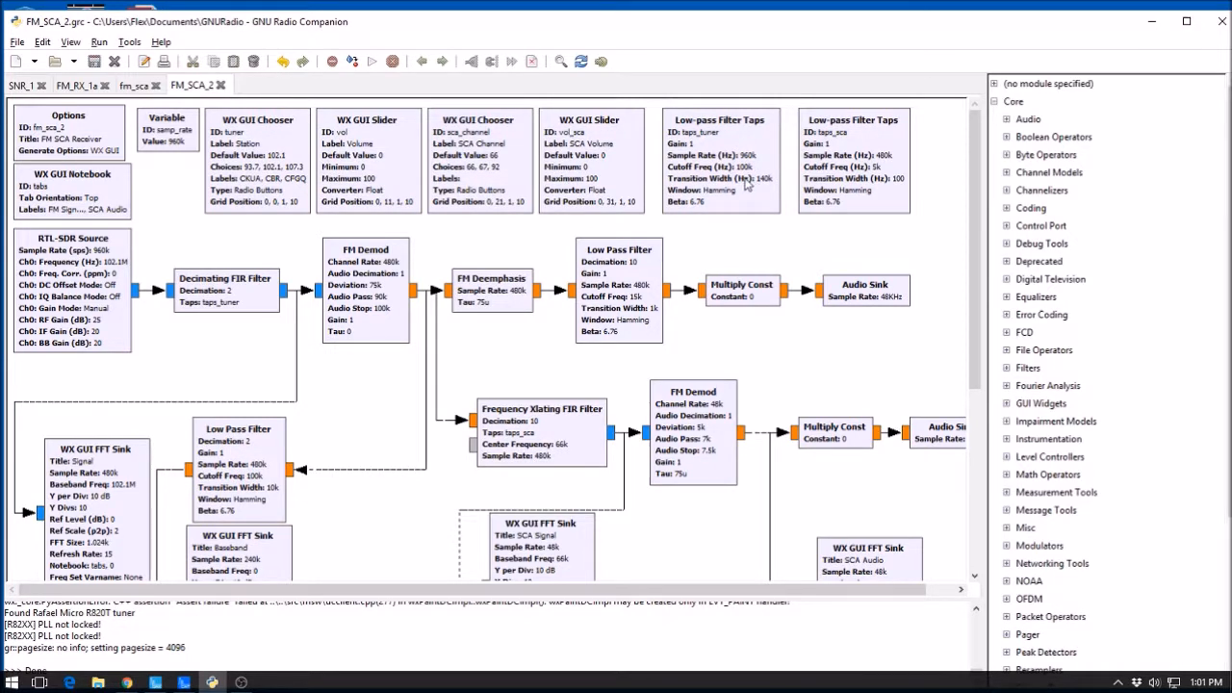
mouse_move(735, 191)
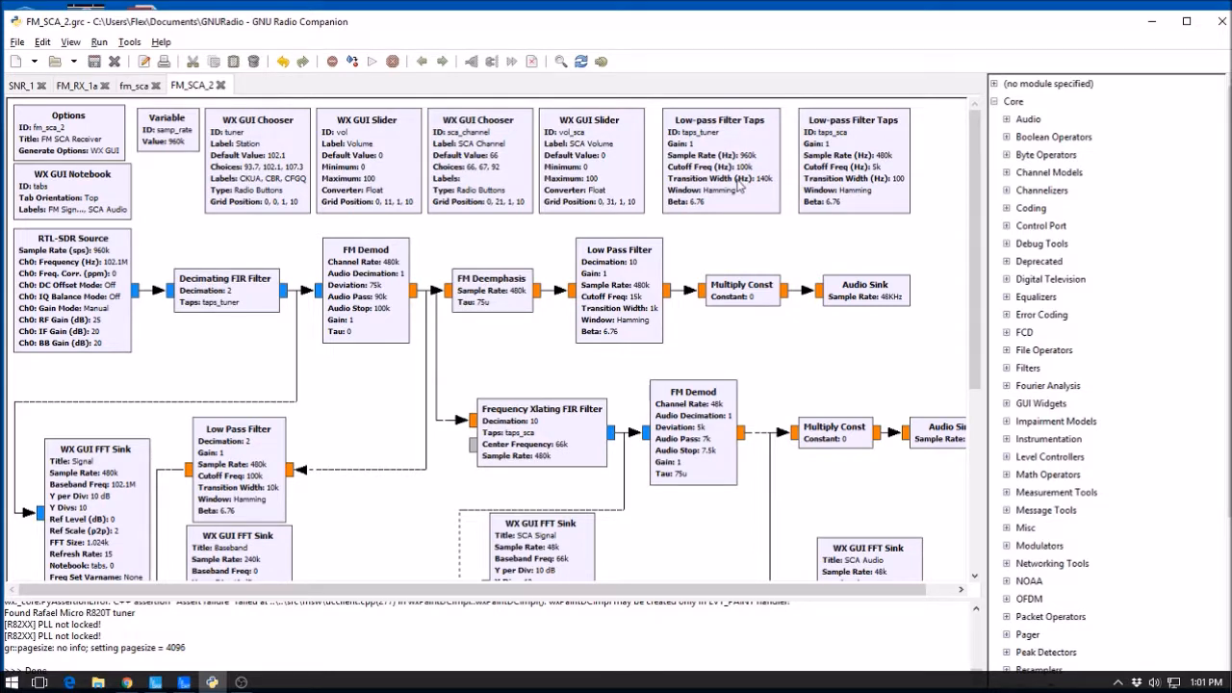
mouse_move(362, 328)
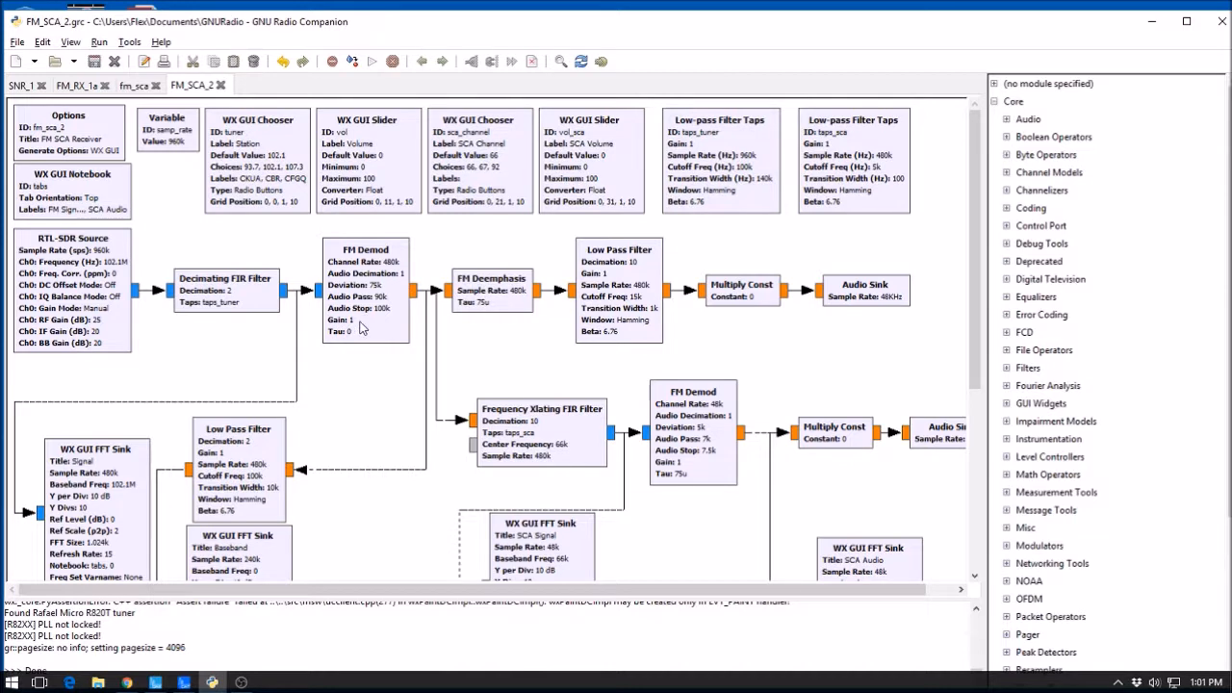
mouse_move(369, 335)
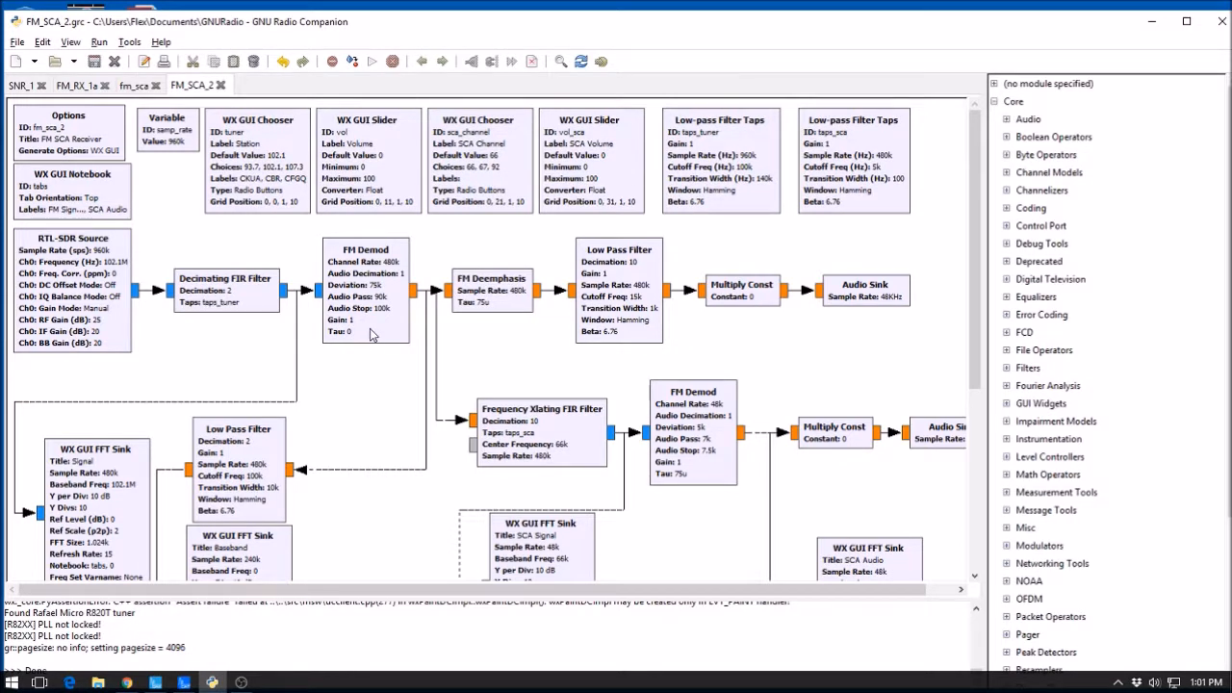
mouse_move(378, 297)
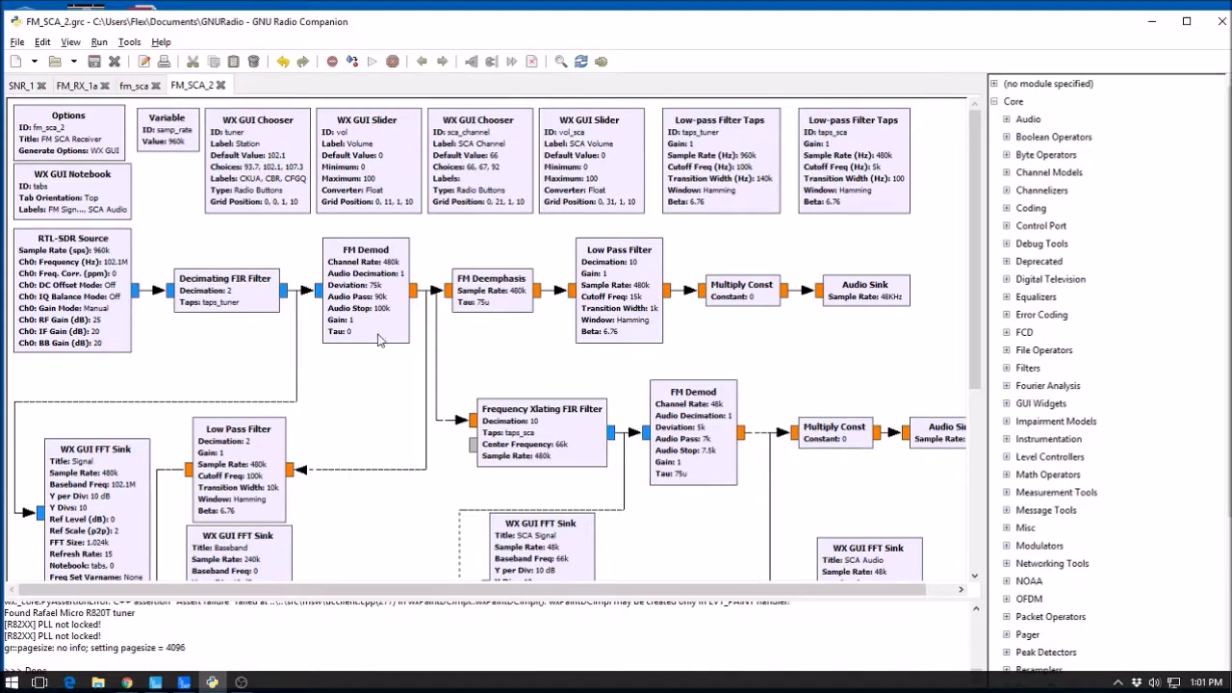
mouse_move(383, 299)
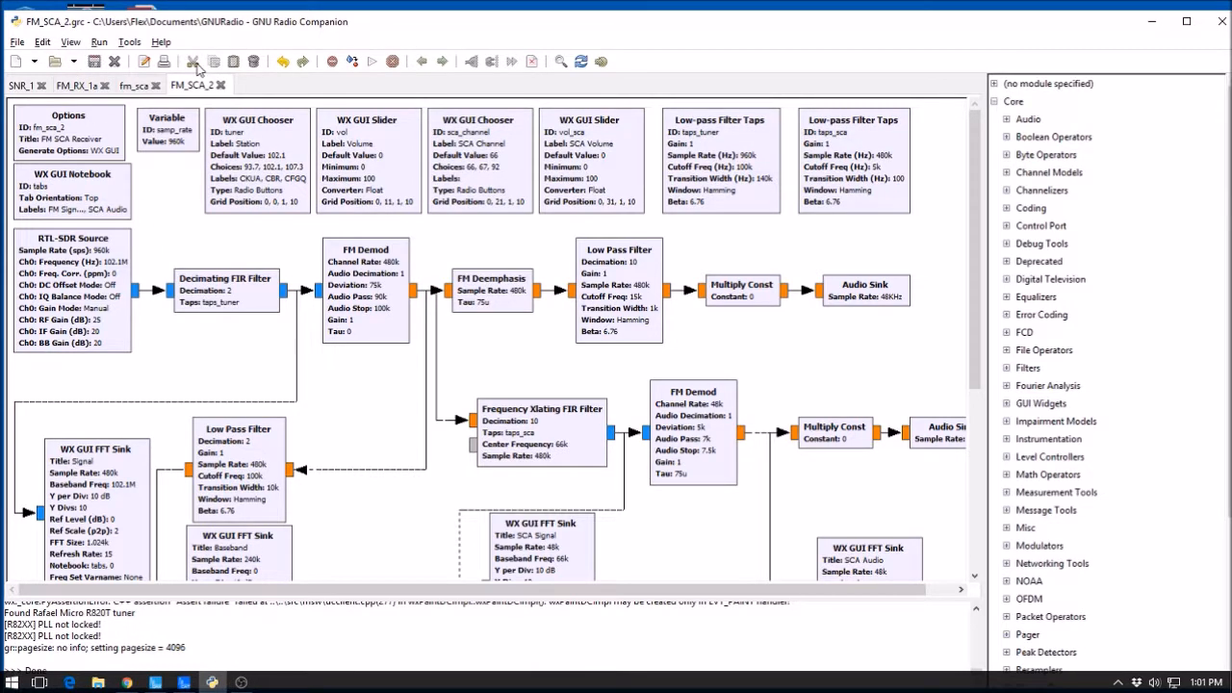
click(369, 60)
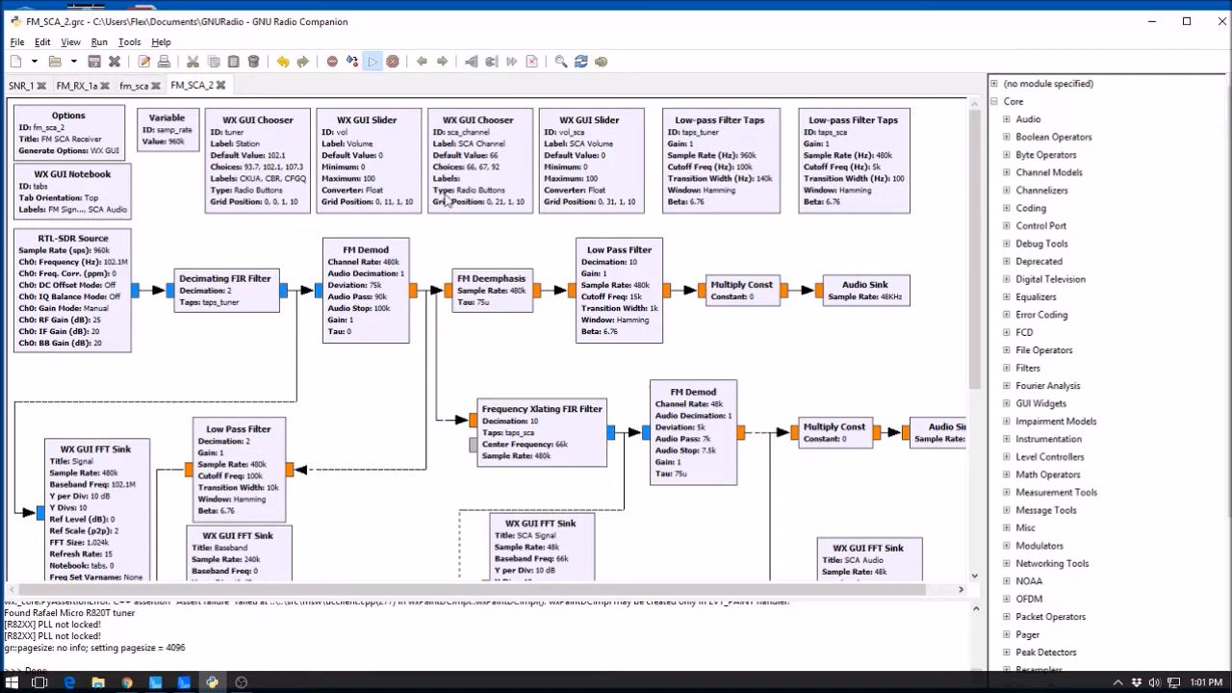
click(371, 60)
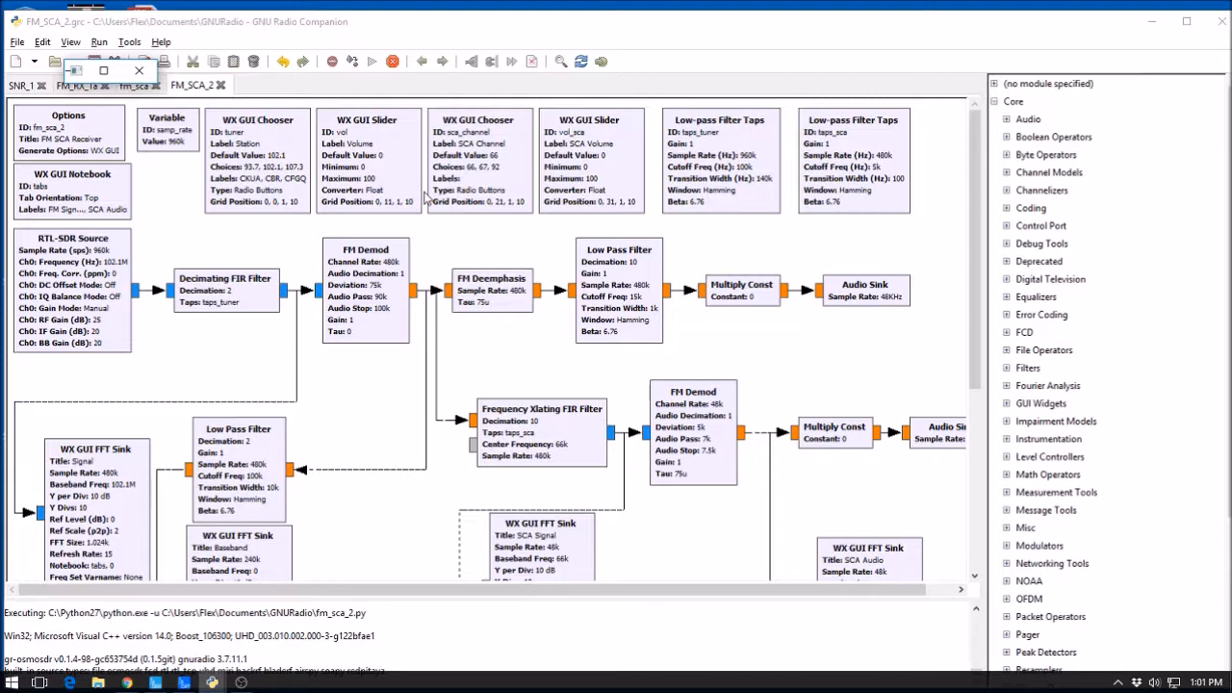
click(372, 60)
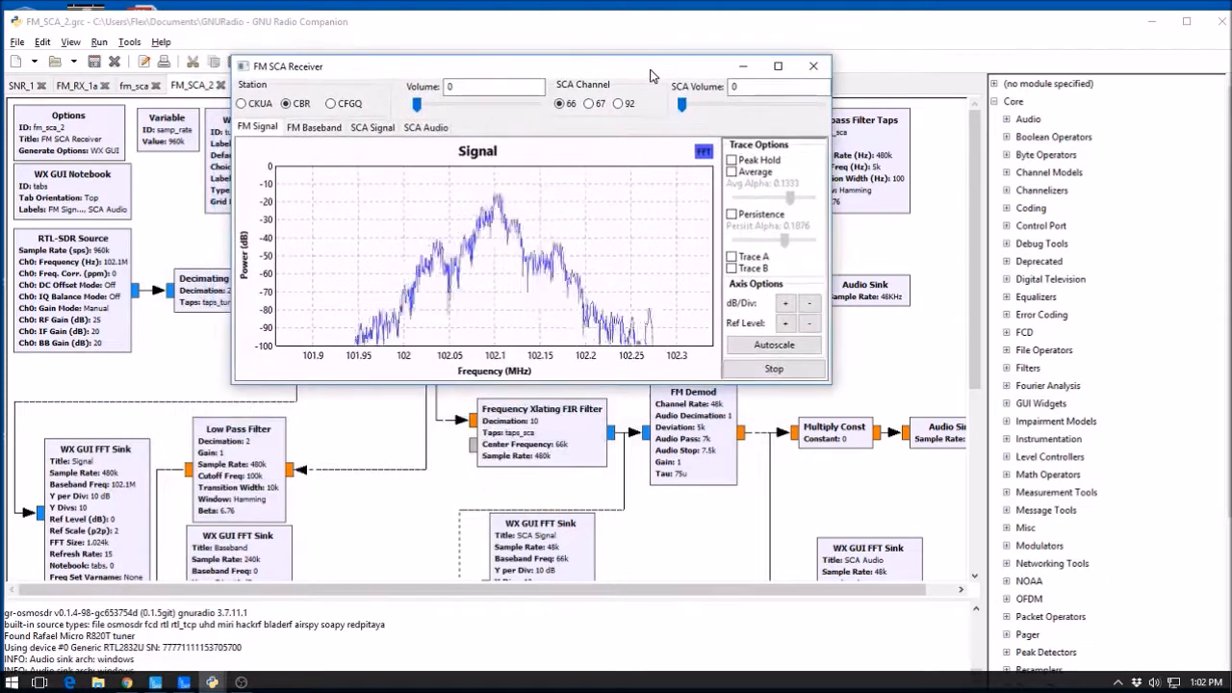
click(314, 127)
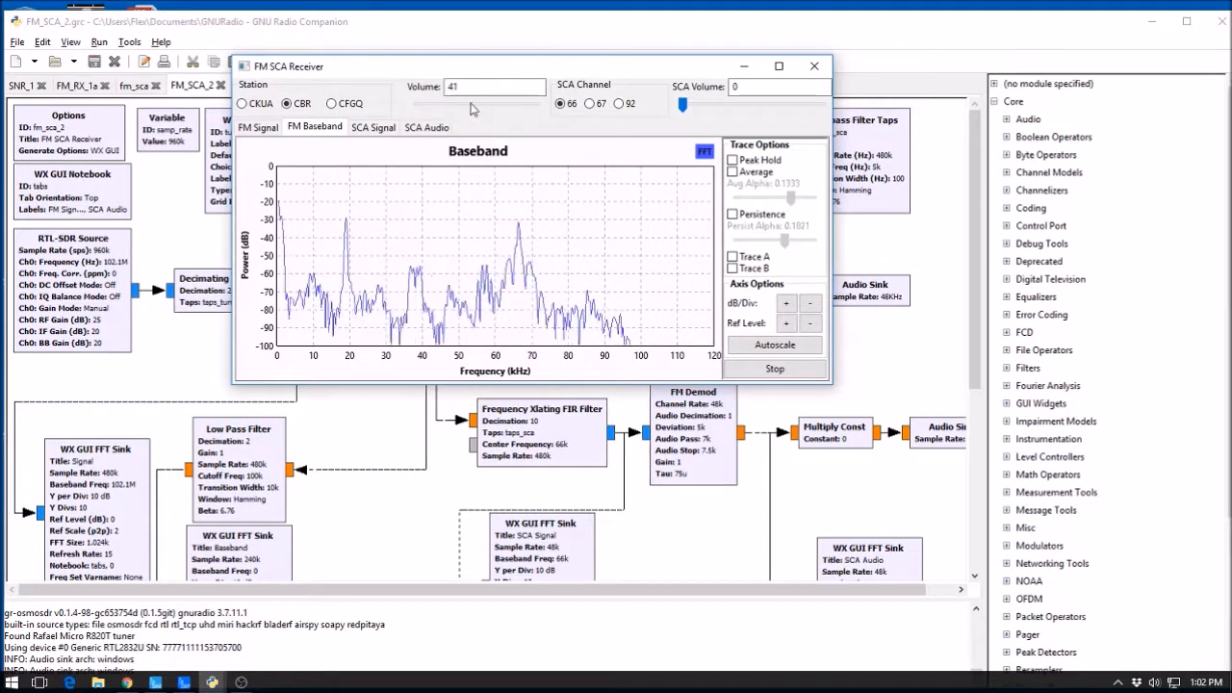
drag(471, 104, 524, 104)
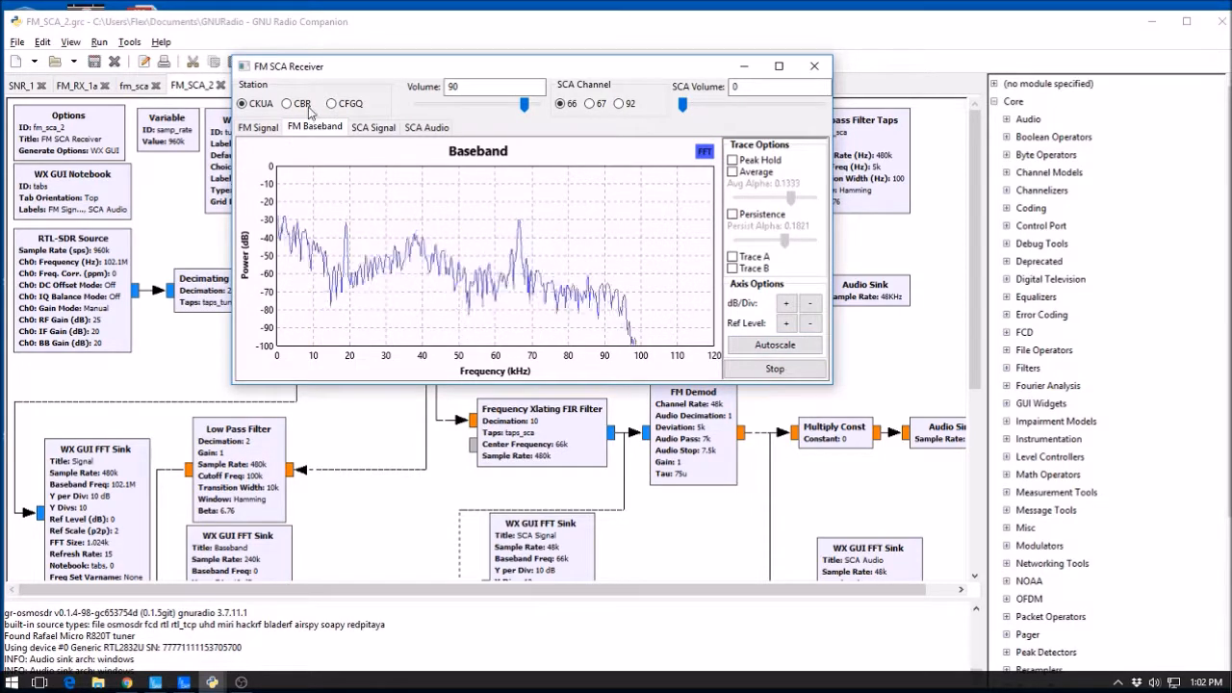
mouse_move(695, 349)
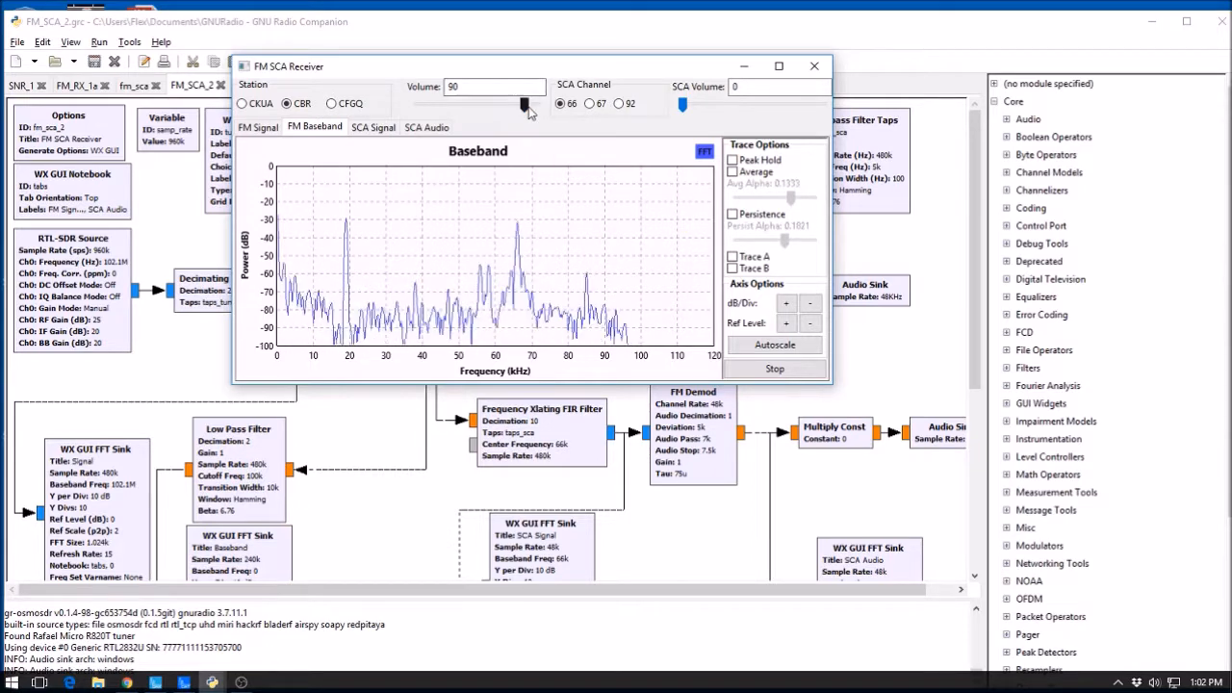
drag(523, 104, 416, 104)
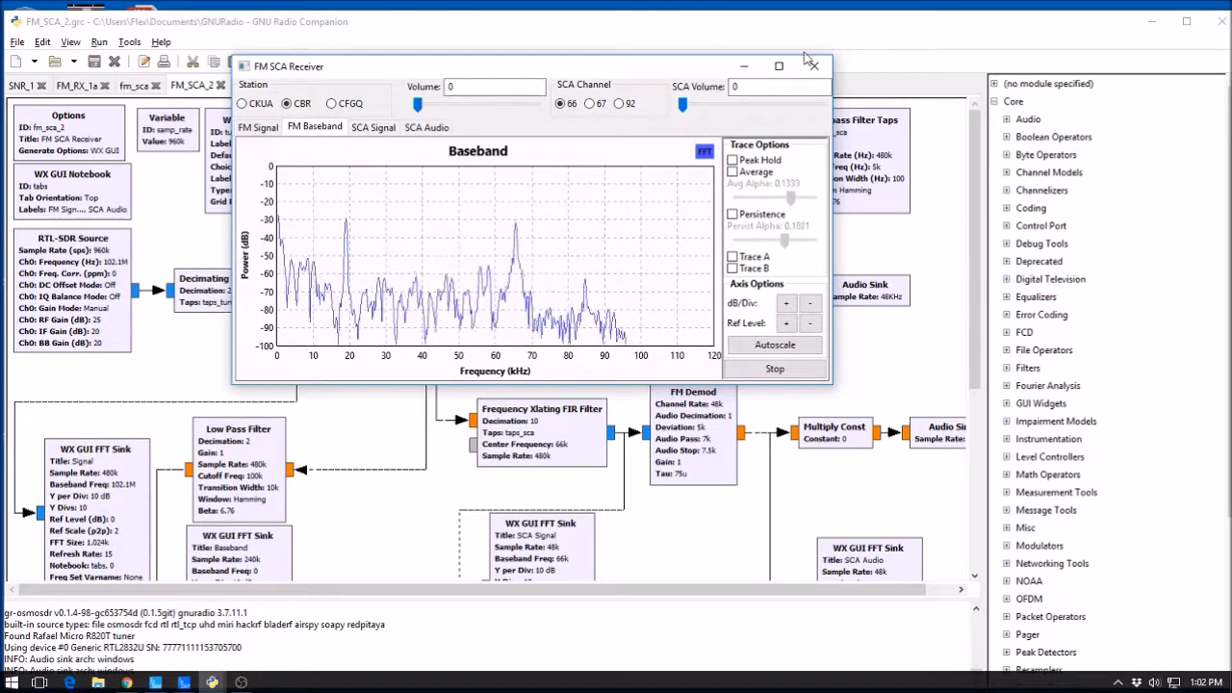
click(812, 65)
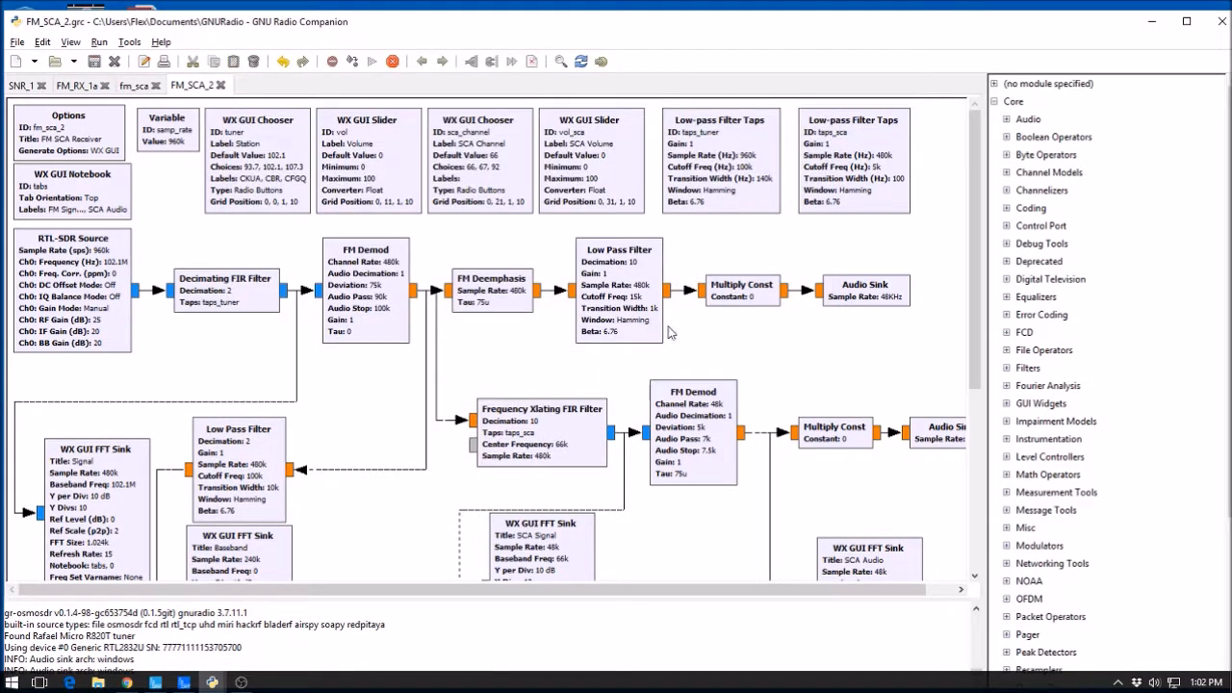
mouse_move(683, 318)
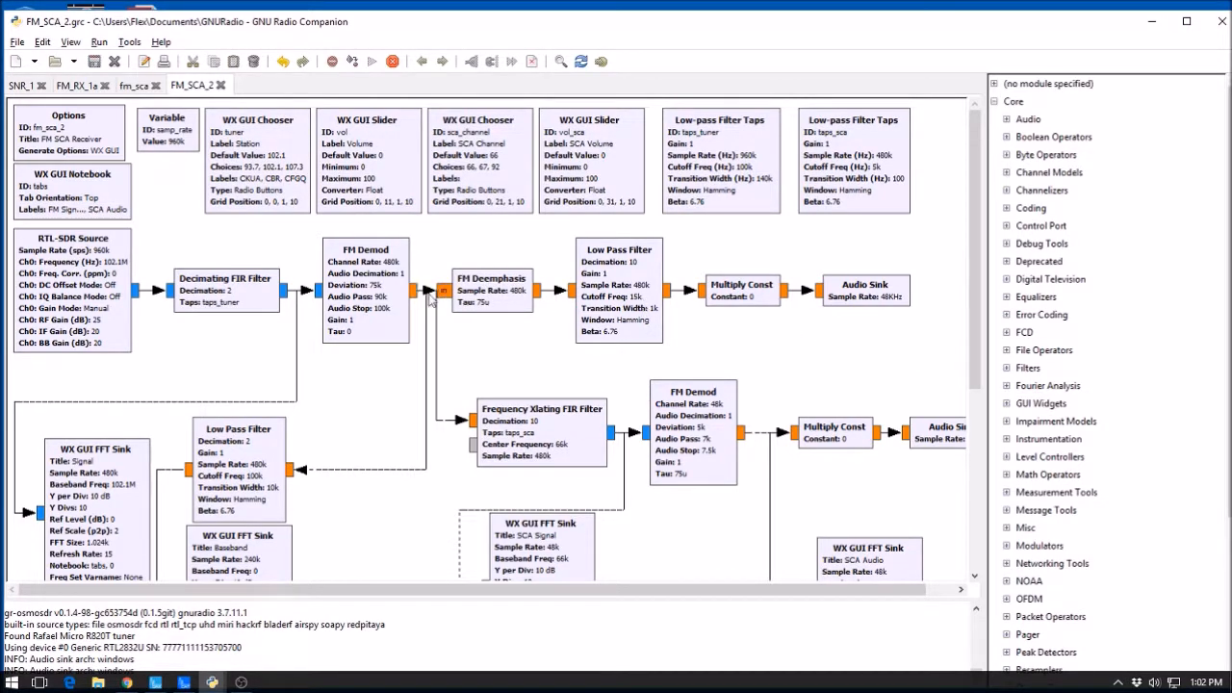
mouse_move(433, 293)
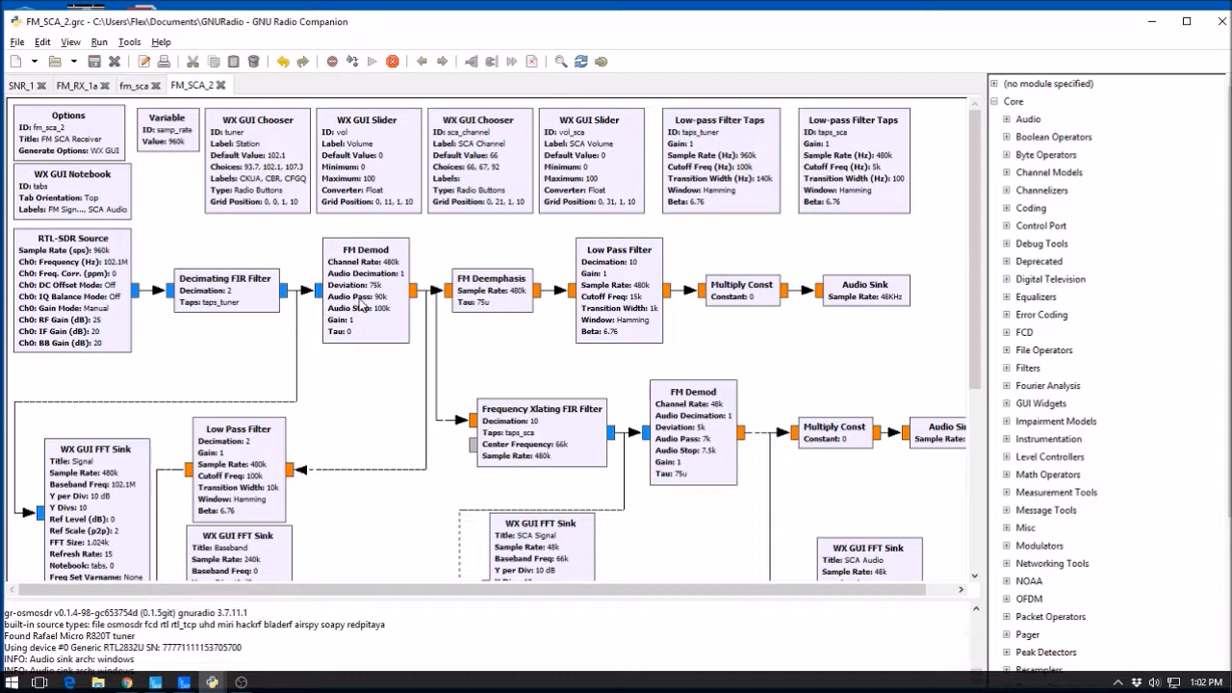
mouse_move(377, 317)
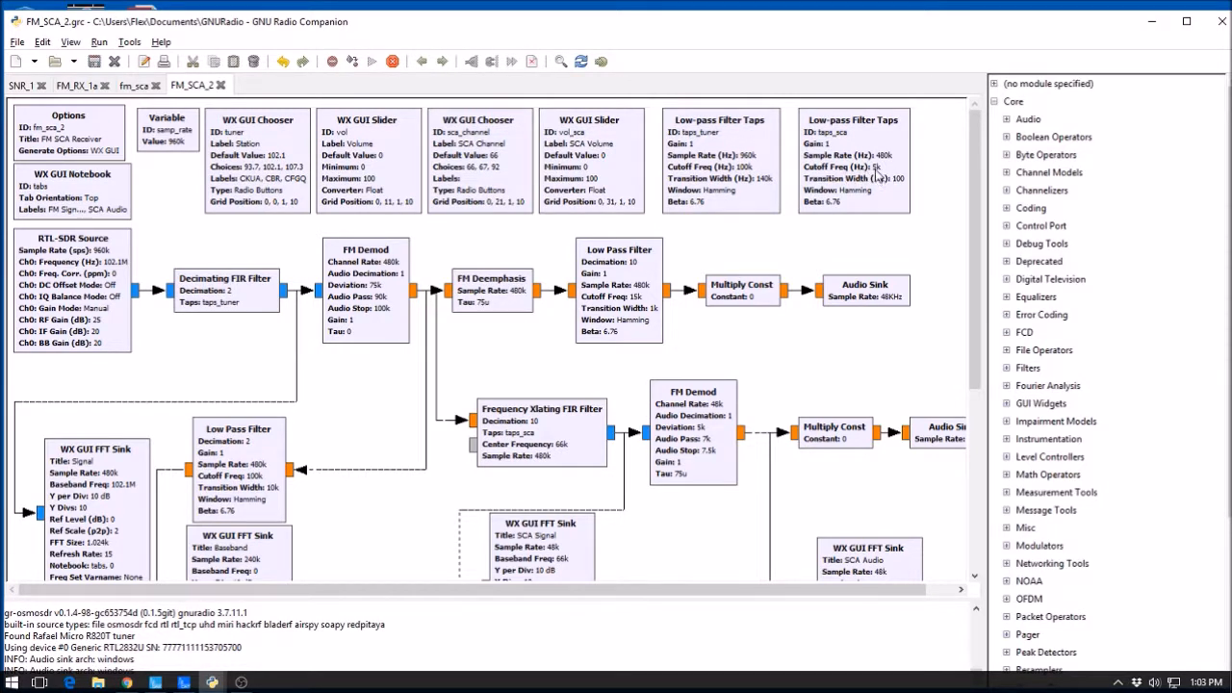
mouse_move(870, 192)
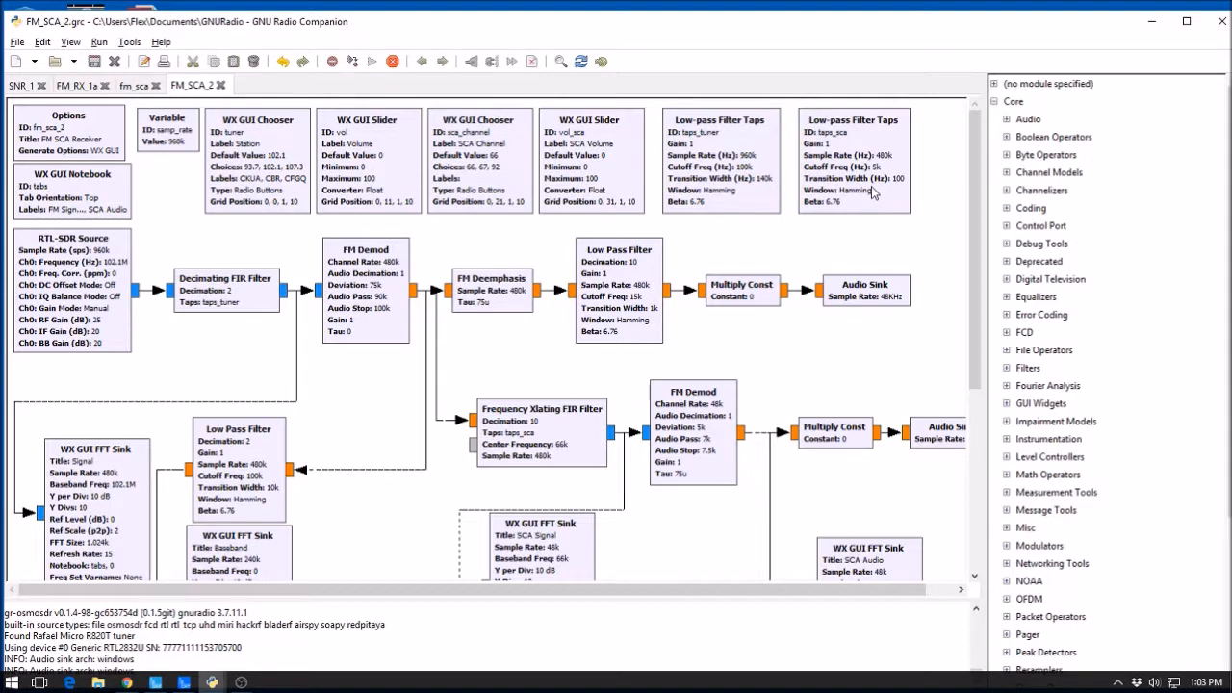
mouse_move(520, 385)
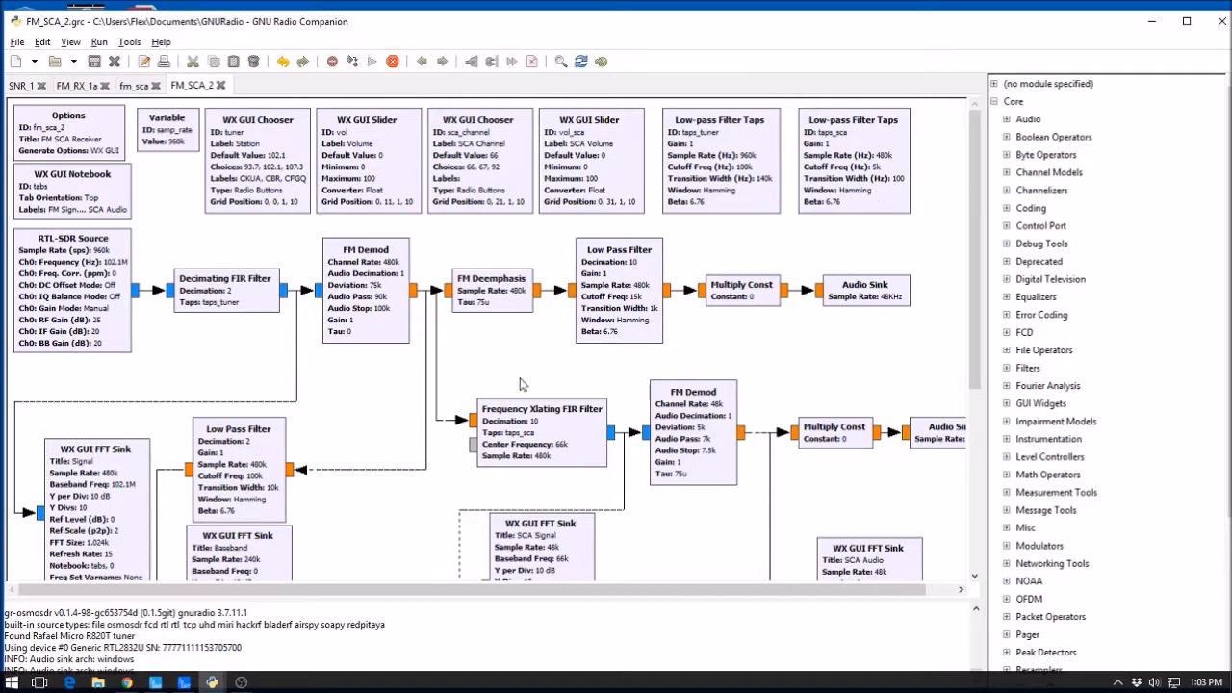
mouse_move(535, 447)
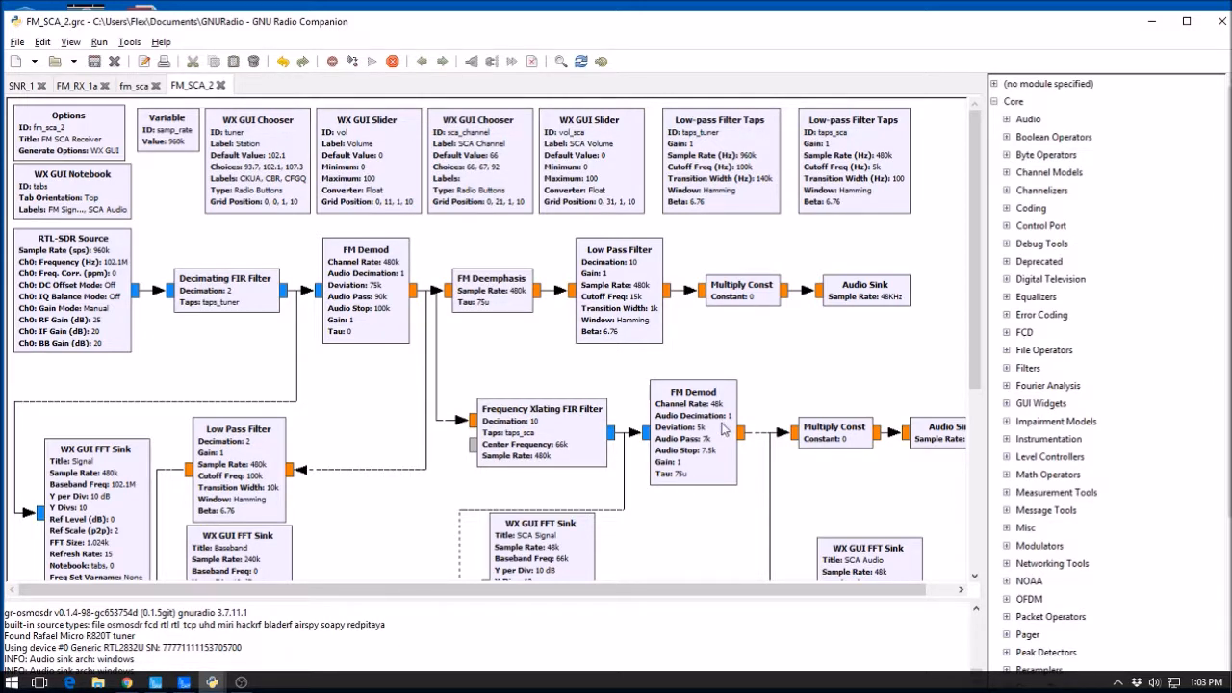
mouse_move(710, 433)
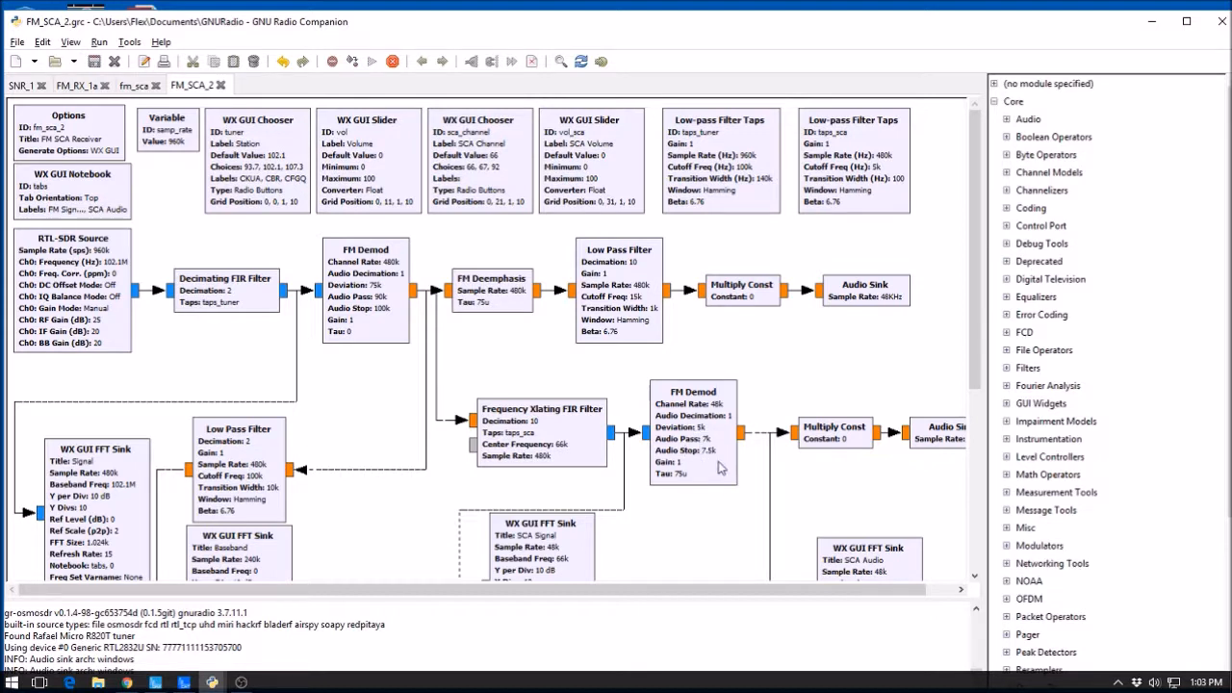
mouse_move(714, 463)
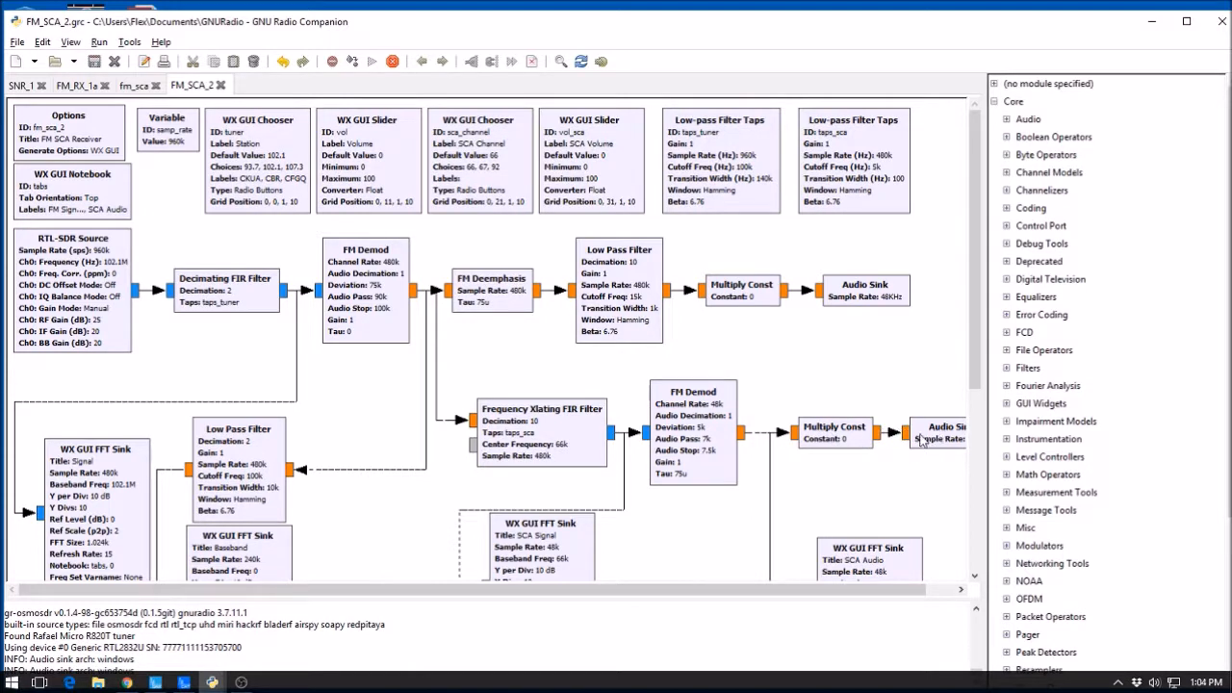
mouse_move(935, 443)
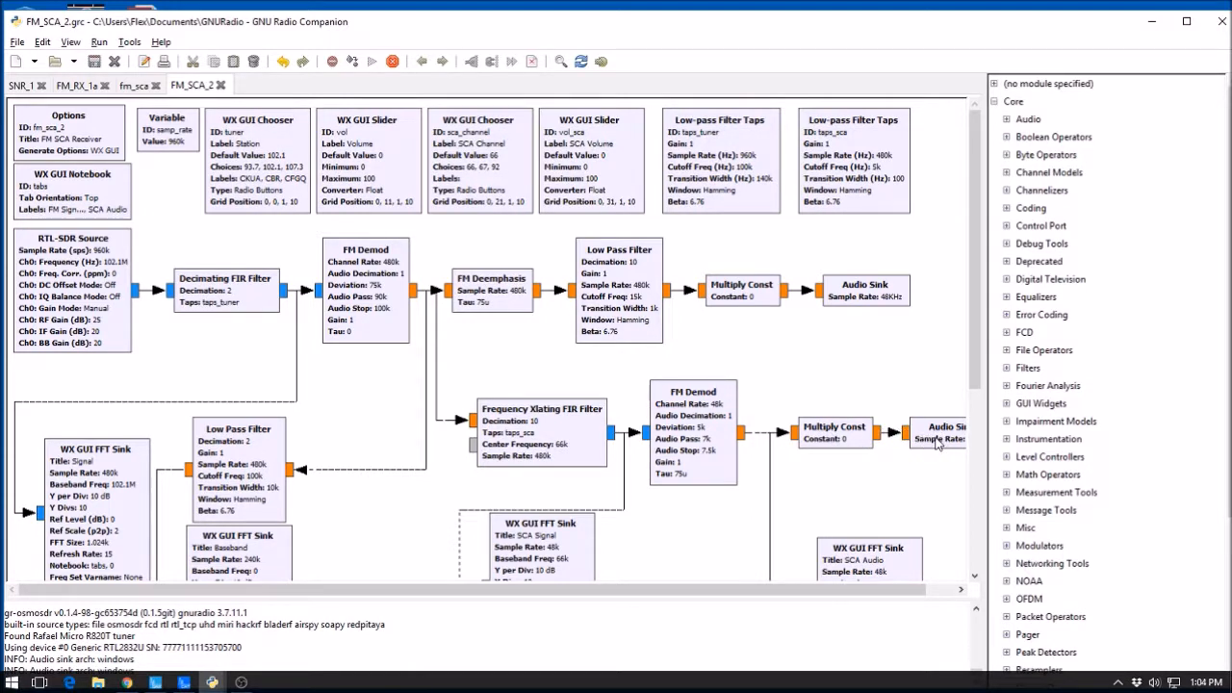
mouse_move(585, 556)
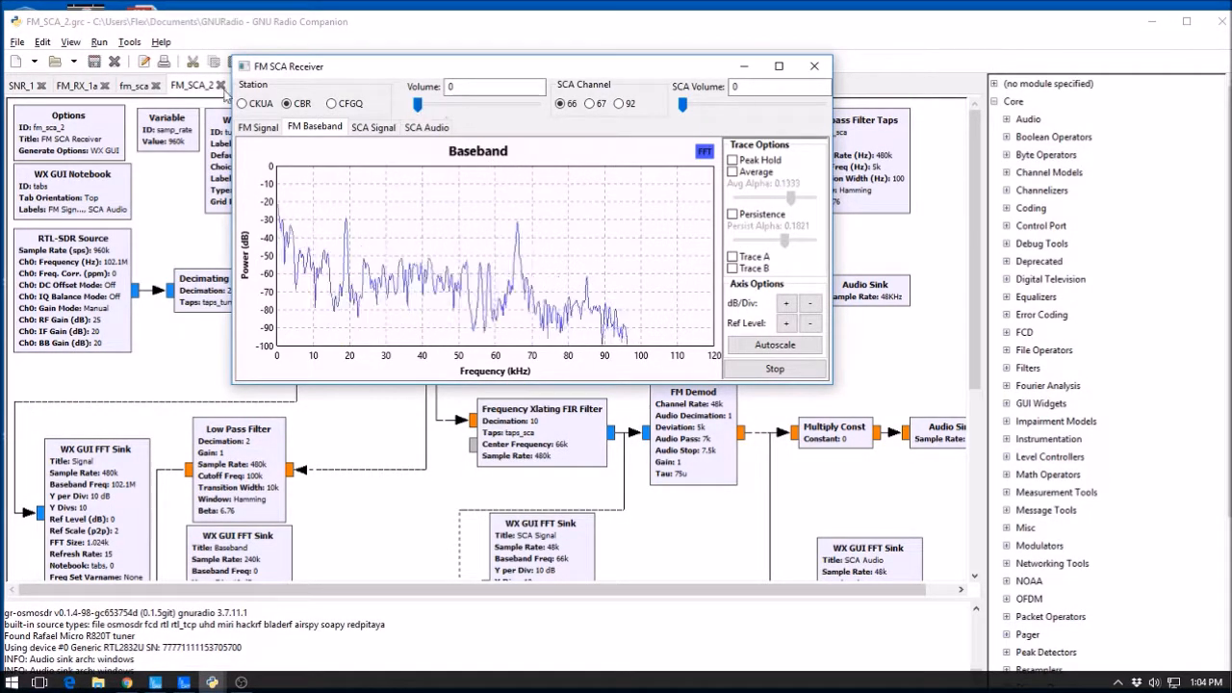
Check the FM signal spectrum on CBR, then return to the baseband spectrum view
click(258, 127)
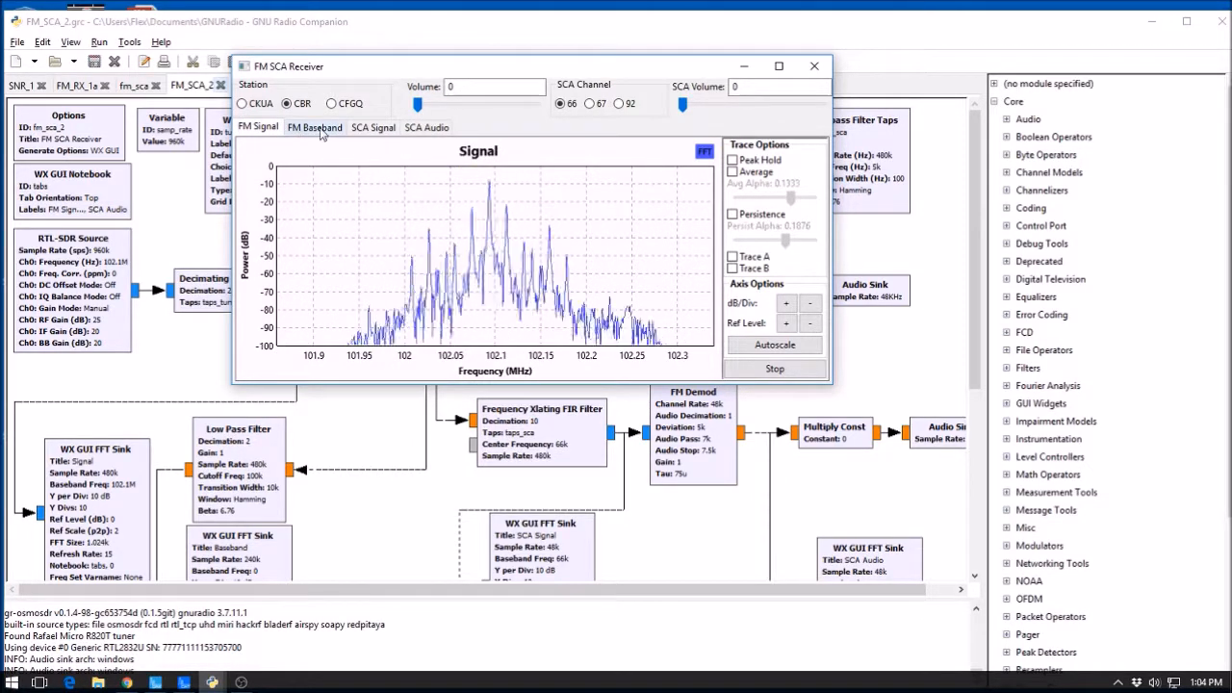
click(314, 127)
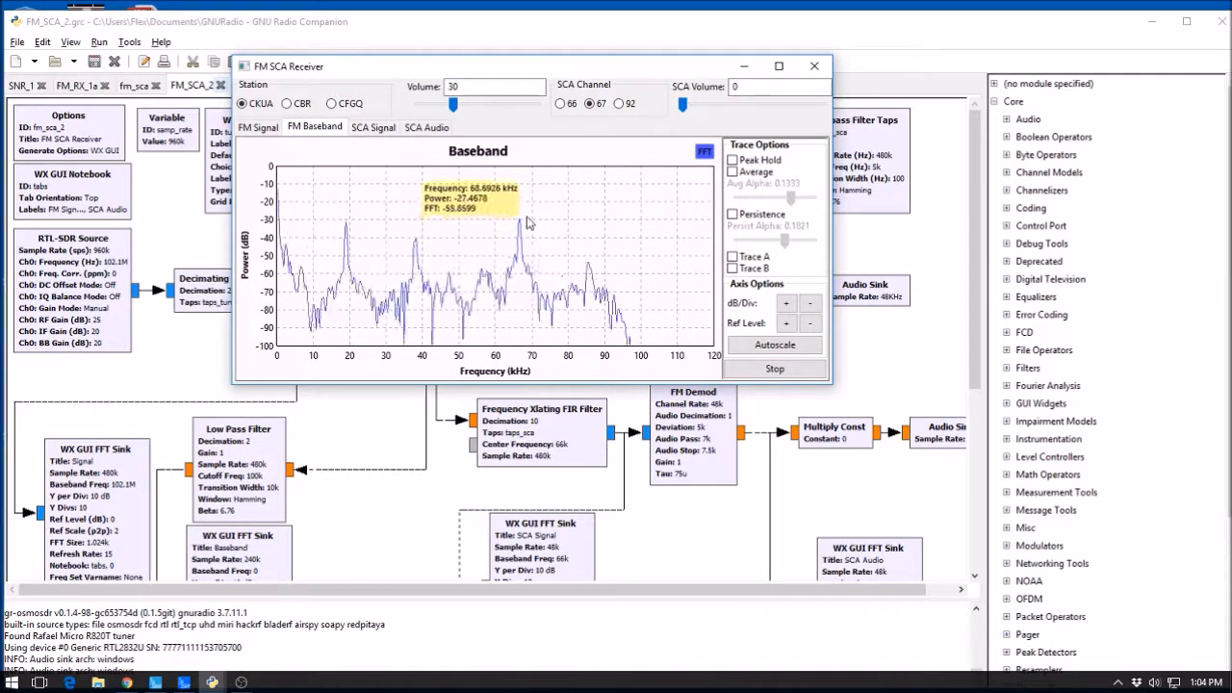
Check the SCA subcarrier spectrum, then show the demodulated SCA audio spectrum
click(374, 127)
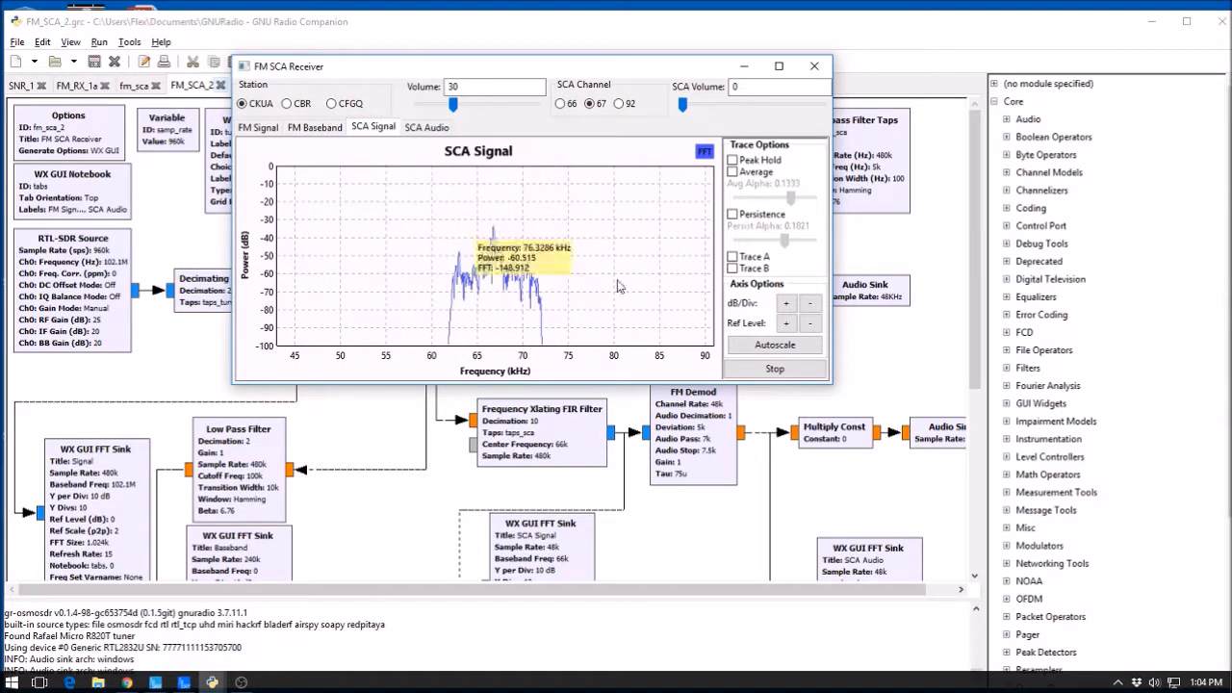
mouse_move(683, 185)
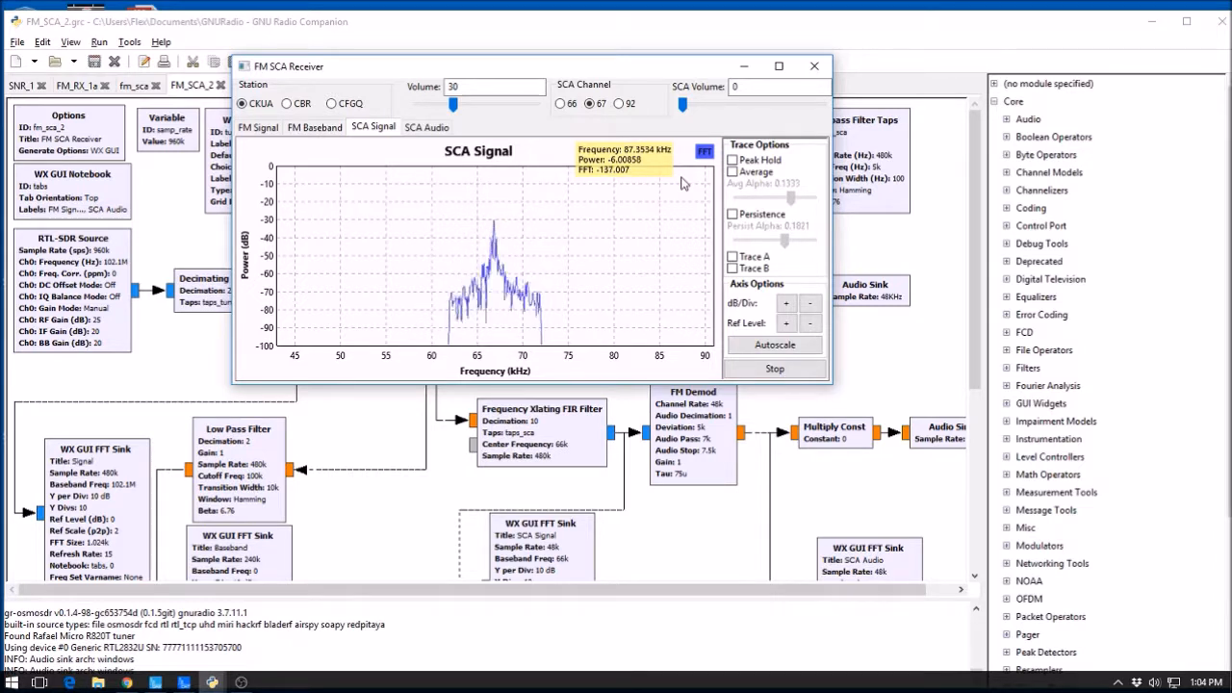
mouse_move(524, 171)
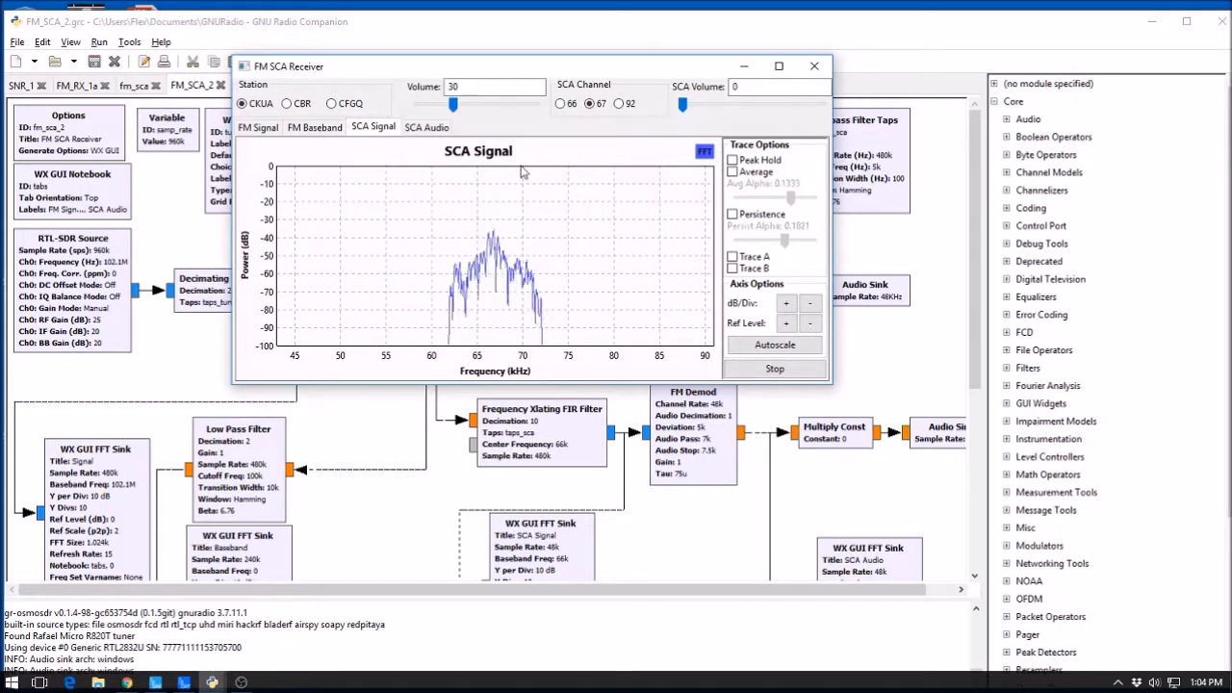
click(425, 127)
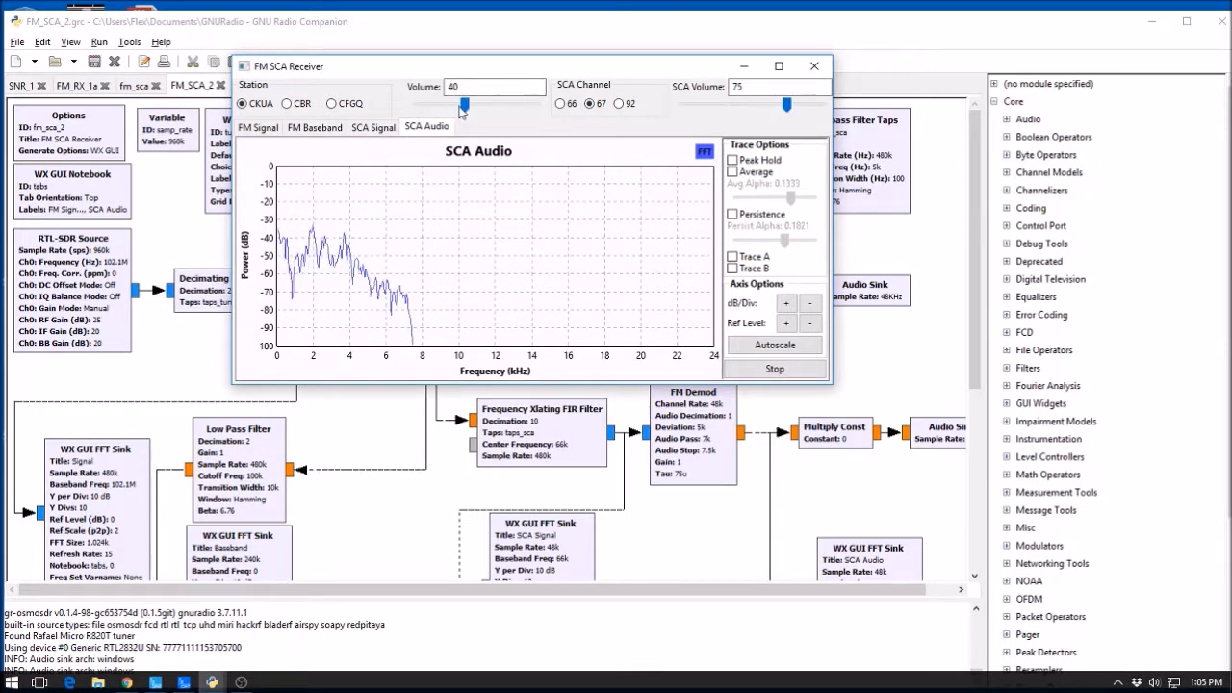
Turn the main volume down to 0, tune to CFGQ, and lower the SCA volume from 75 to 50
drag(464, 104, 416, 104)
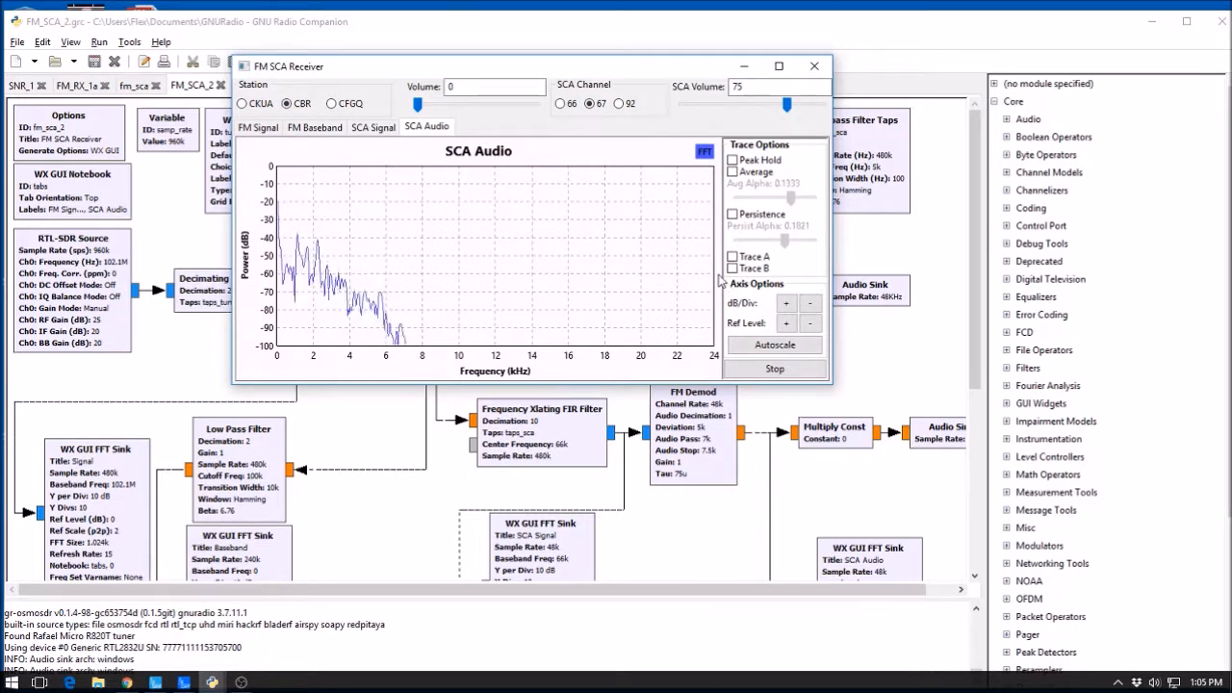
mouse_move(682, 273)
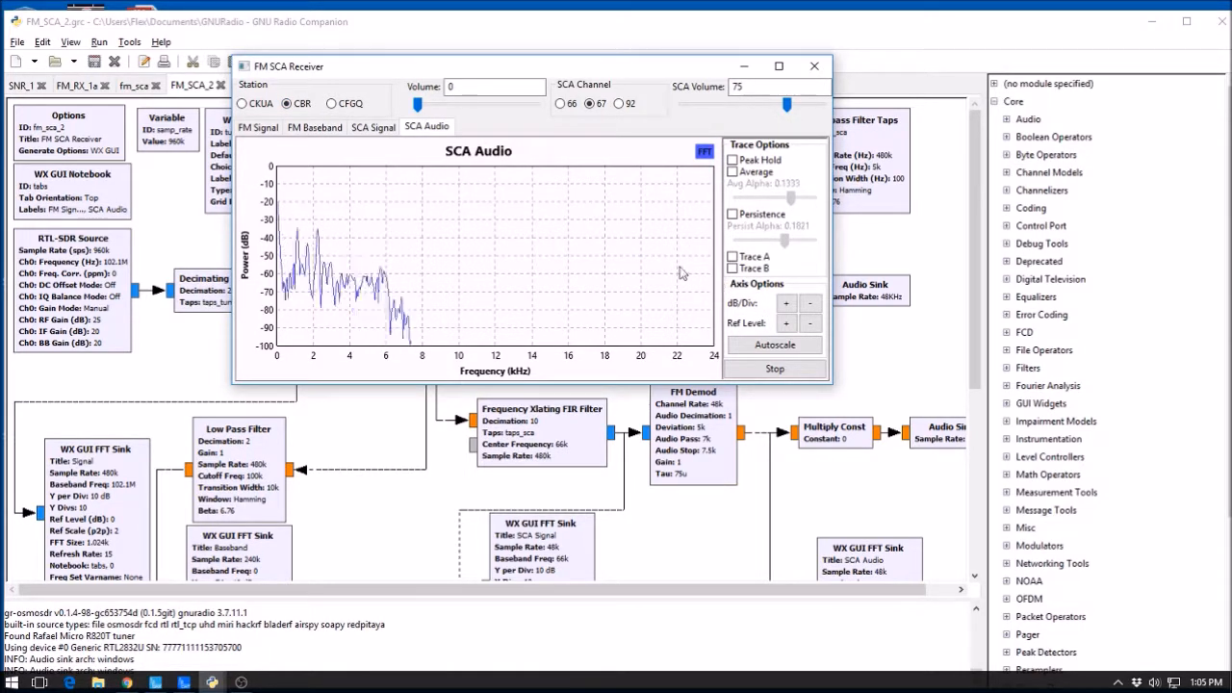
click(333, 104)
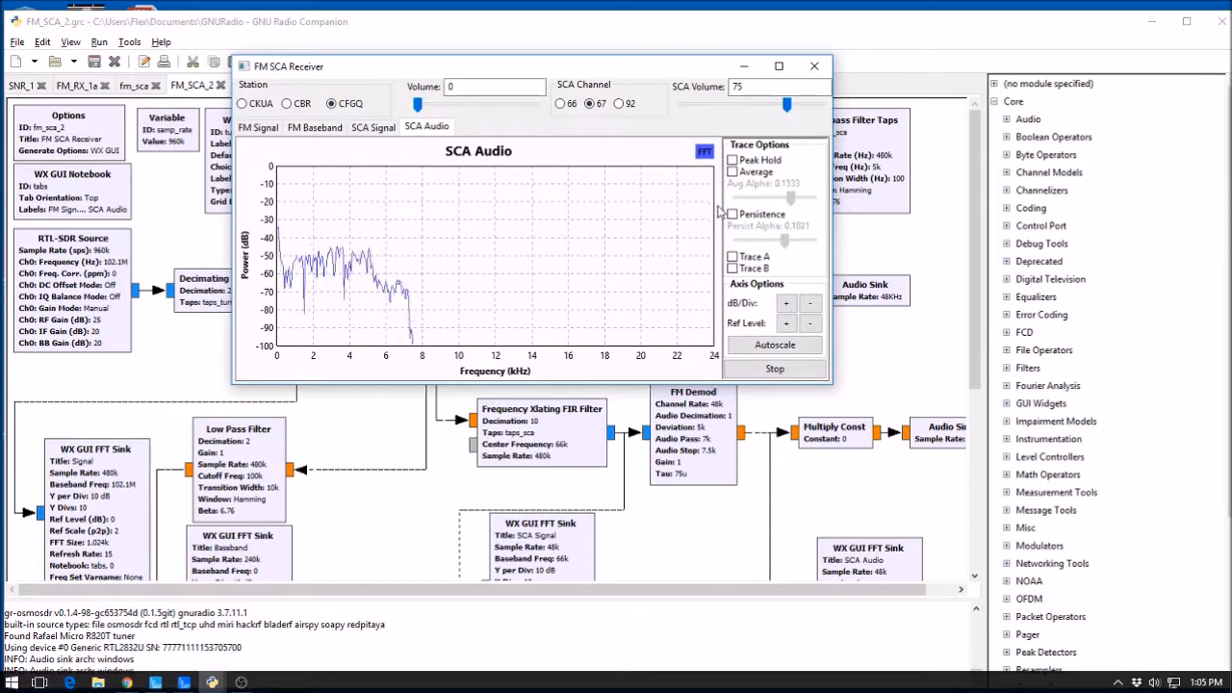
mouse_move(686, 285)
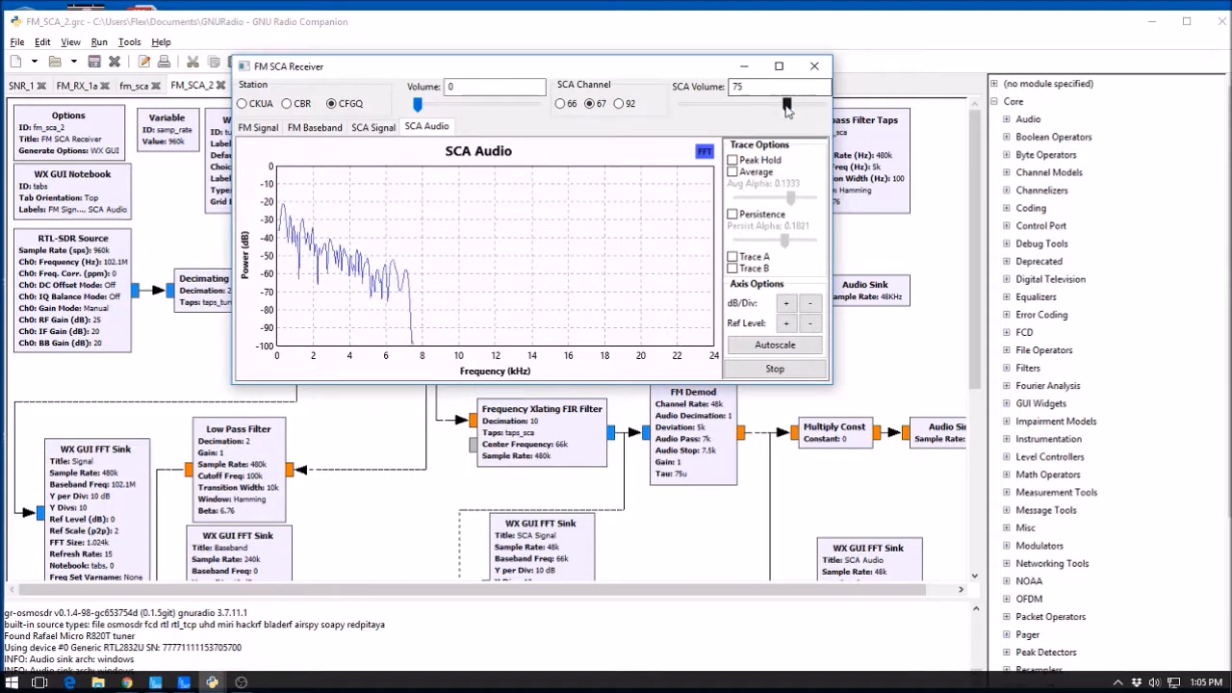
drag(785, 104, 755, 104)
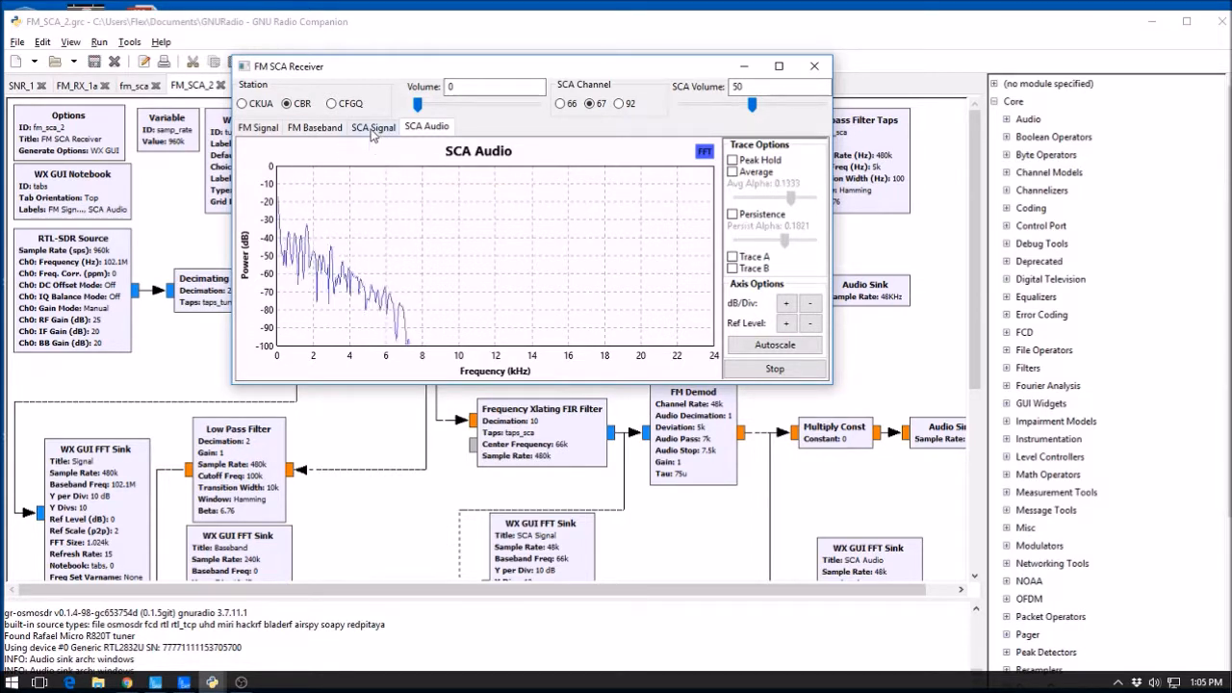
Show the SCA subcarrier spectrum, minimize the receiver window, and restore the flowgraph editor to the front
click(373, 127)
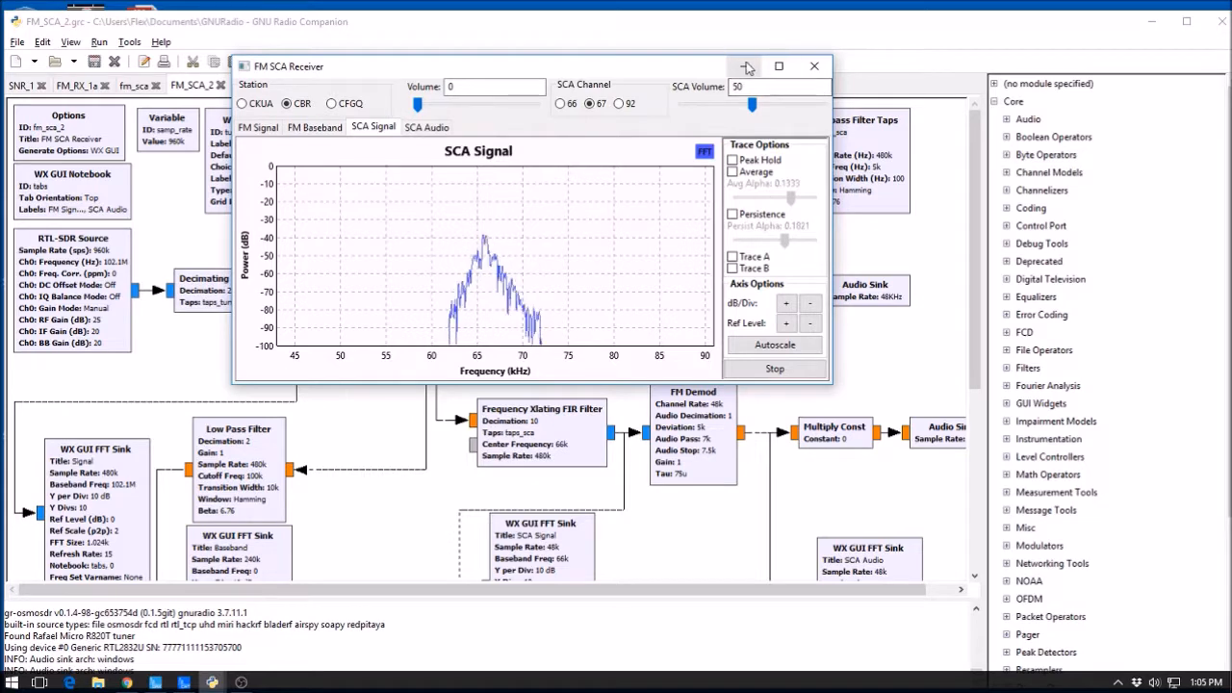
mouse_move(539, 127)
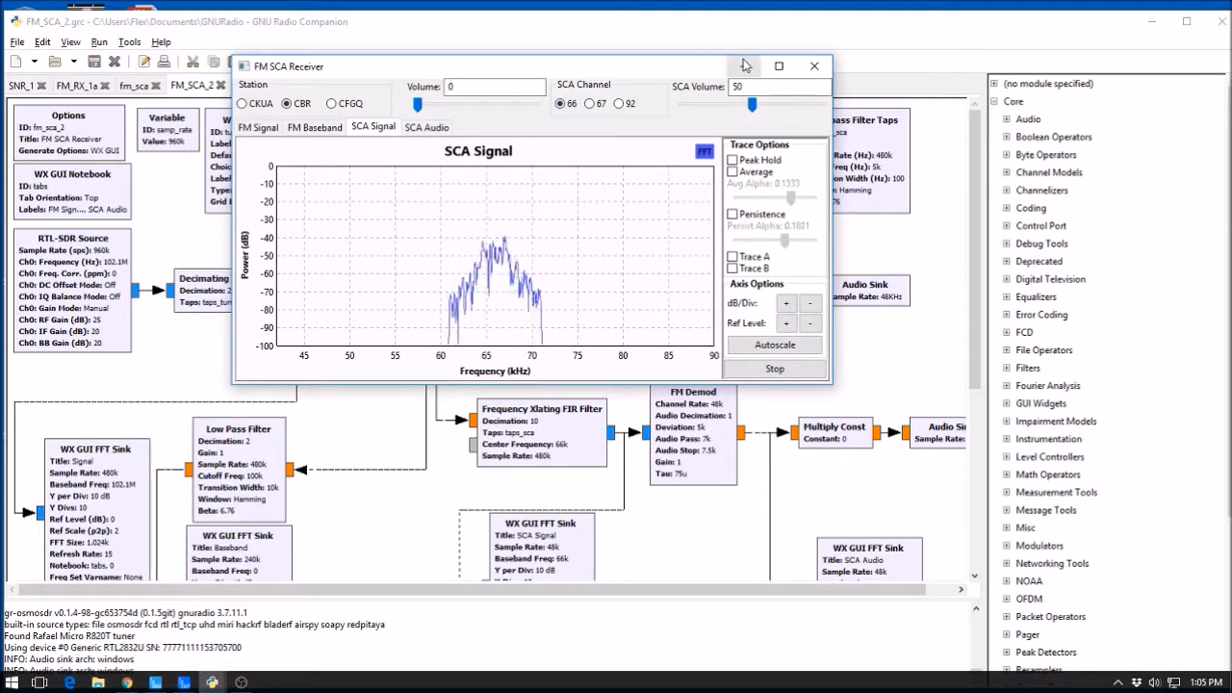
click(812, 65)
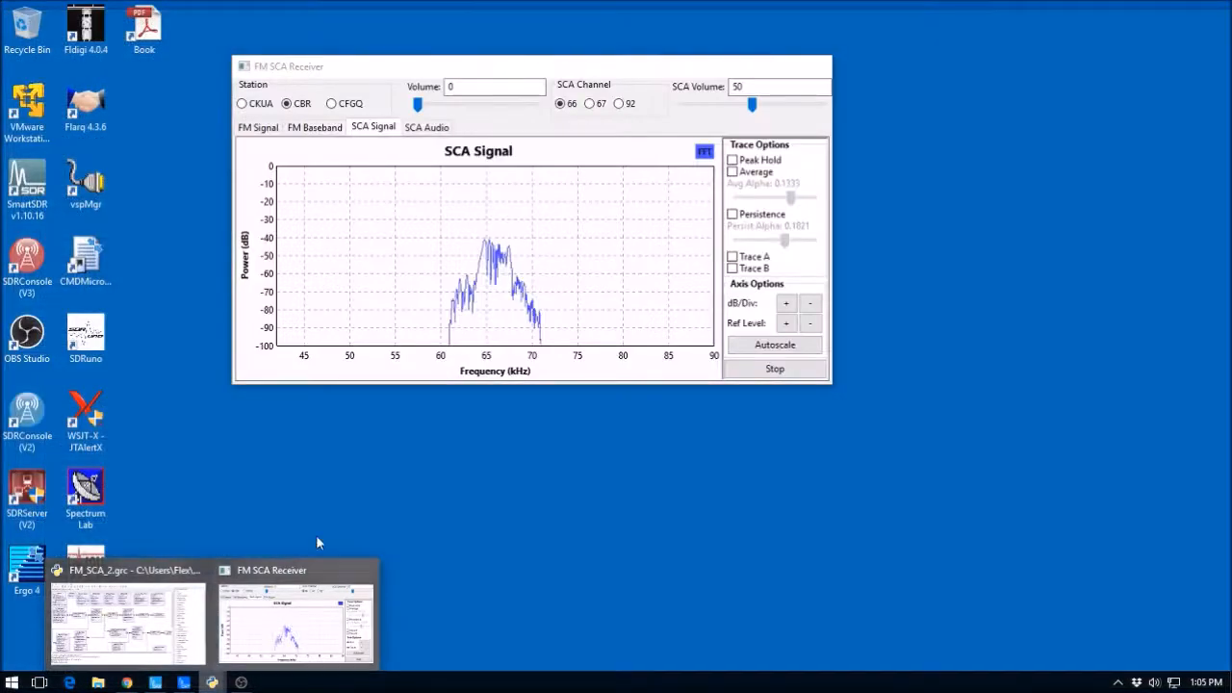
click(127, 623)
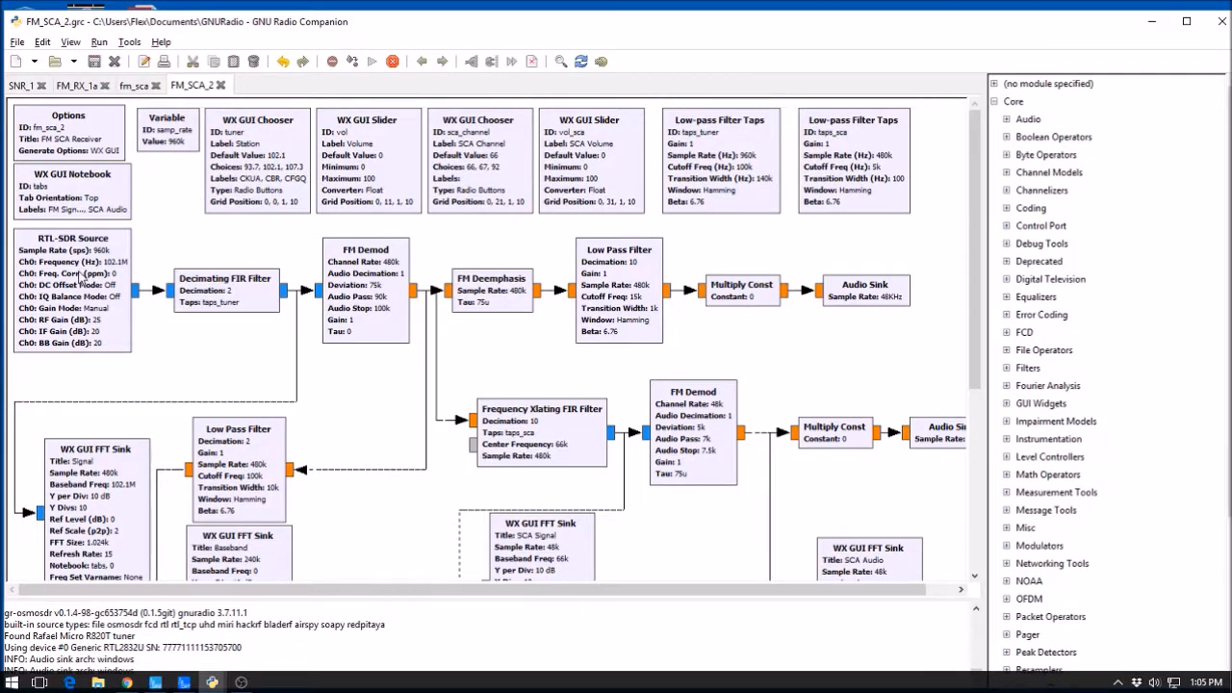
mouse_move(122, 300)
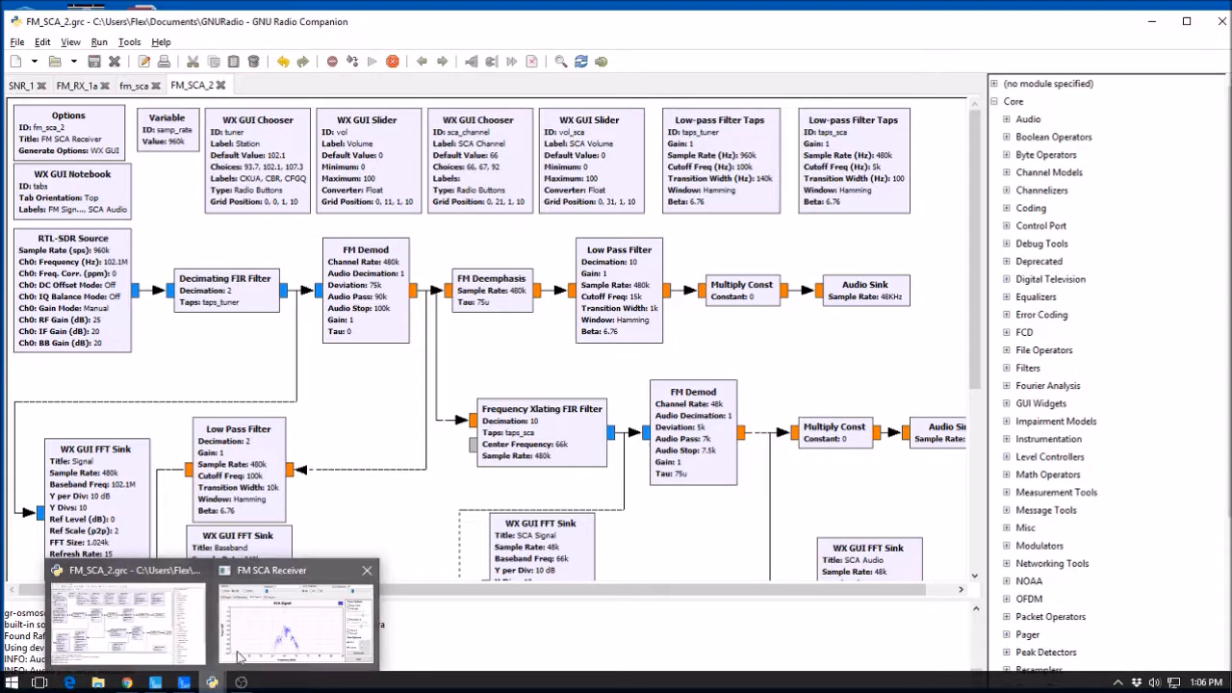
Restore the receiver window on the baseband spectrum and switch stations between CBR and CFGQ
click(296, 620)
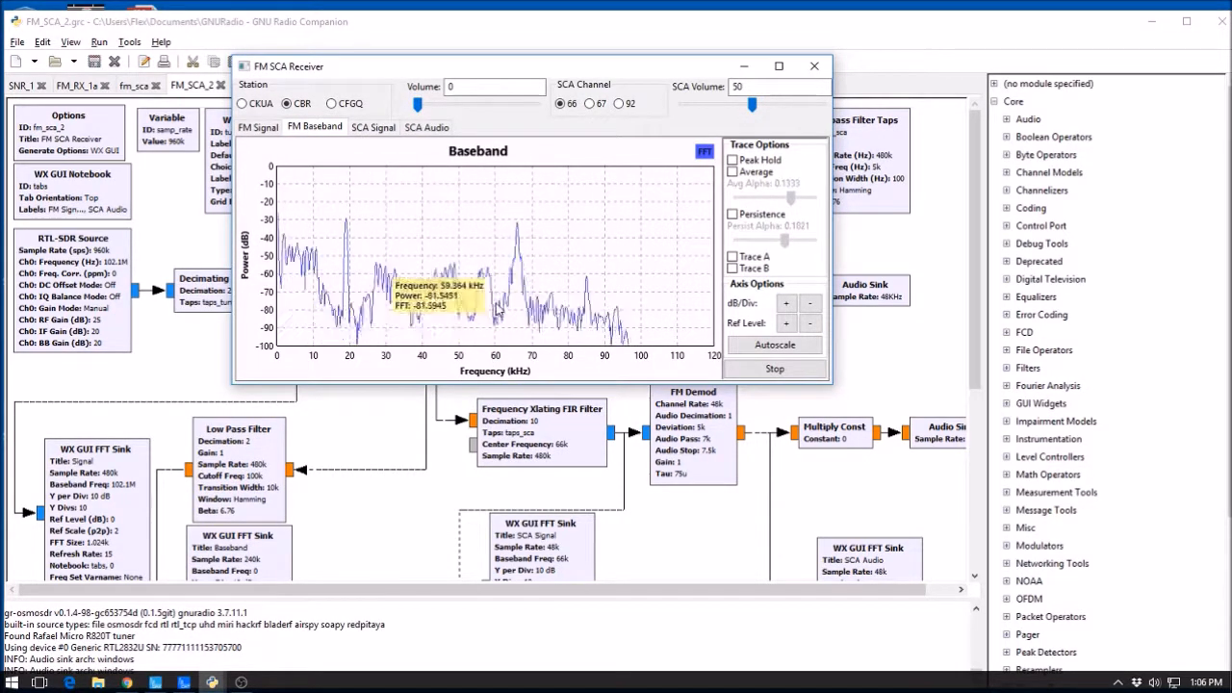
mouse_move(482, 304)
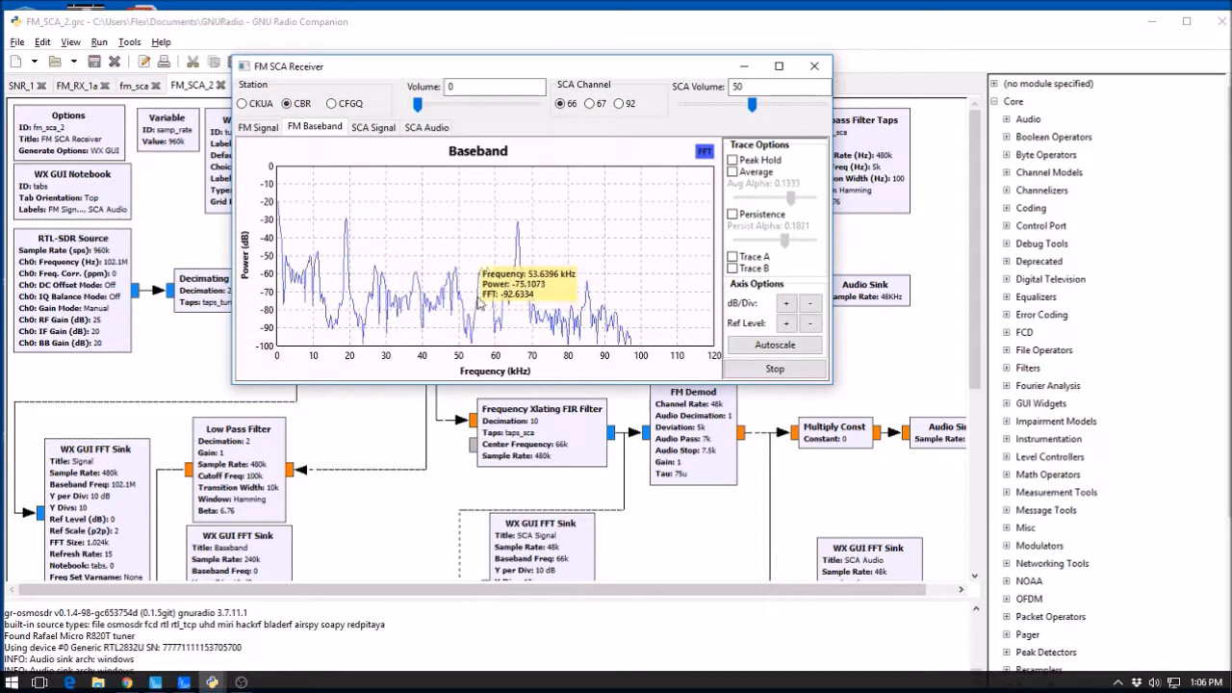
mouse_move(472, 358)
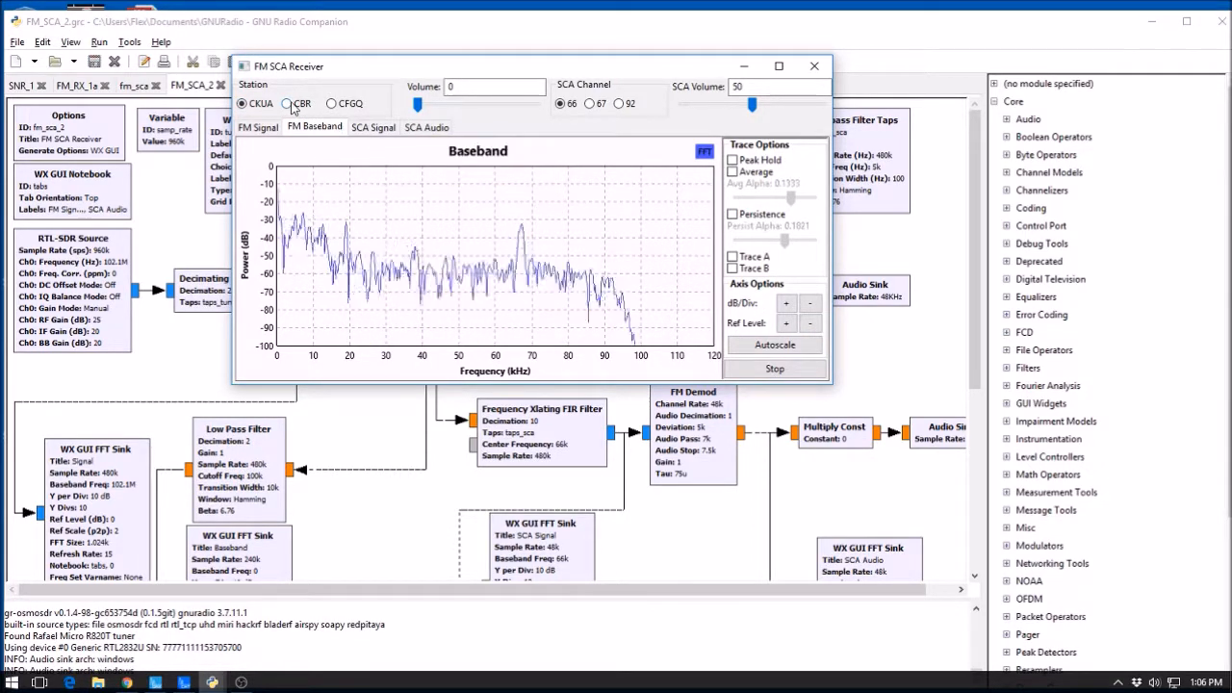
click(288, 104)
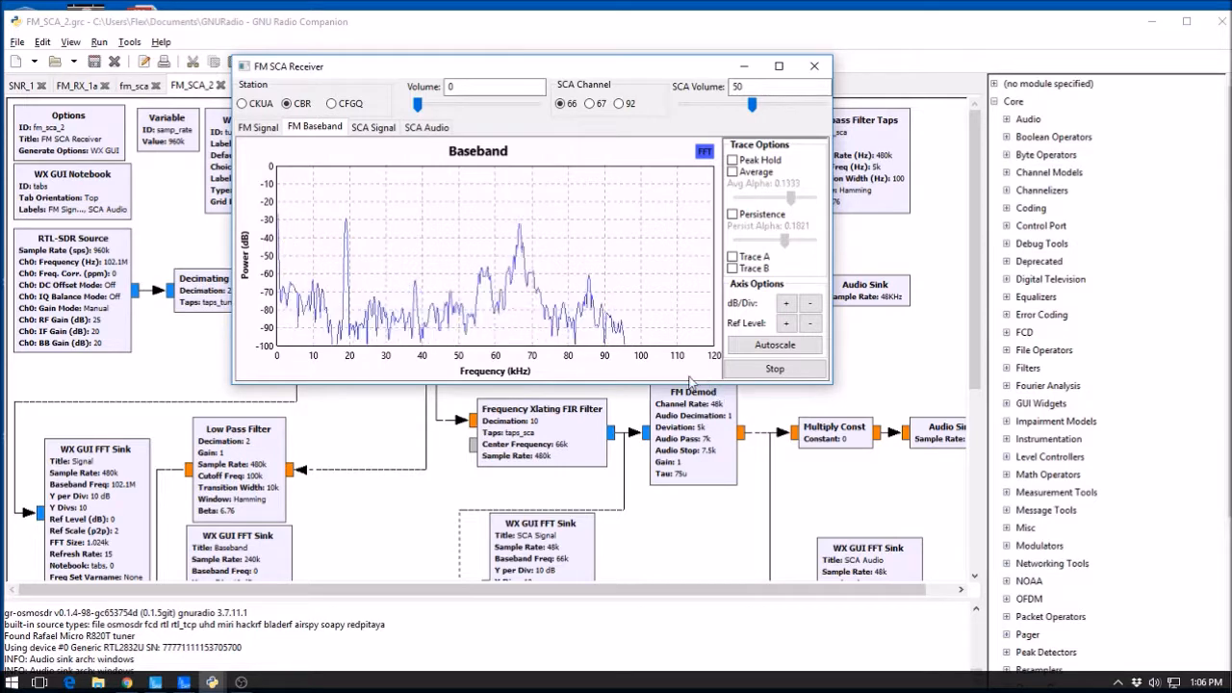
mouse_move(674, 345)
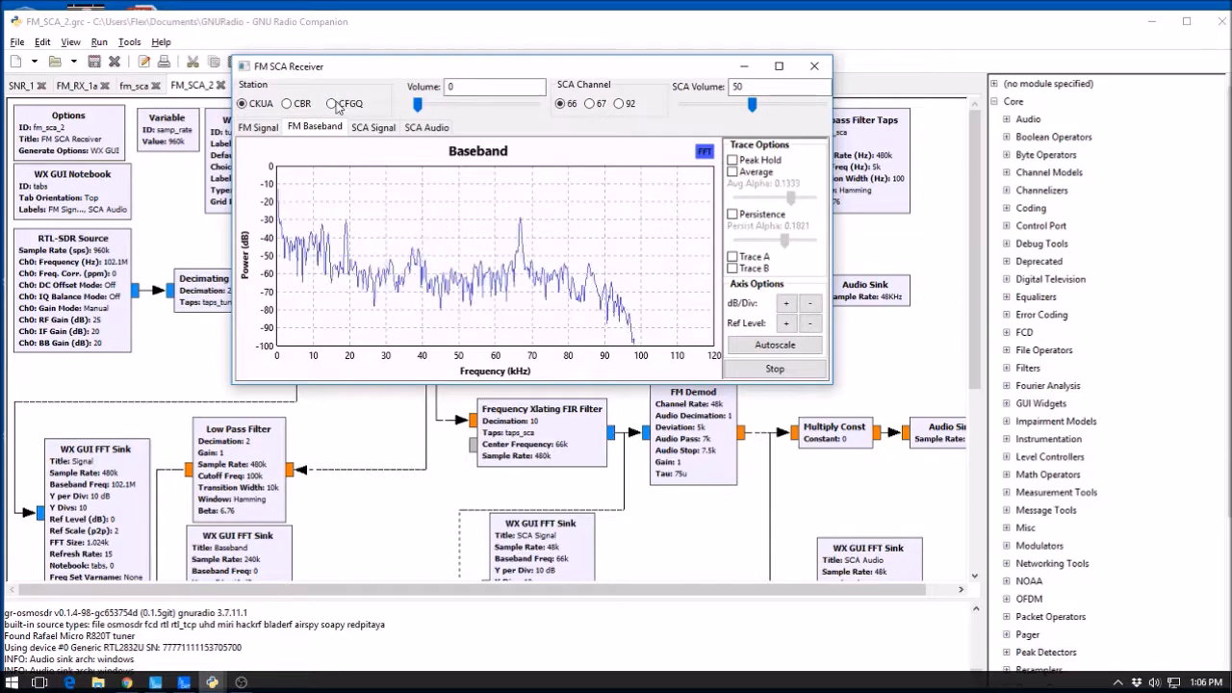
click(331, 104)
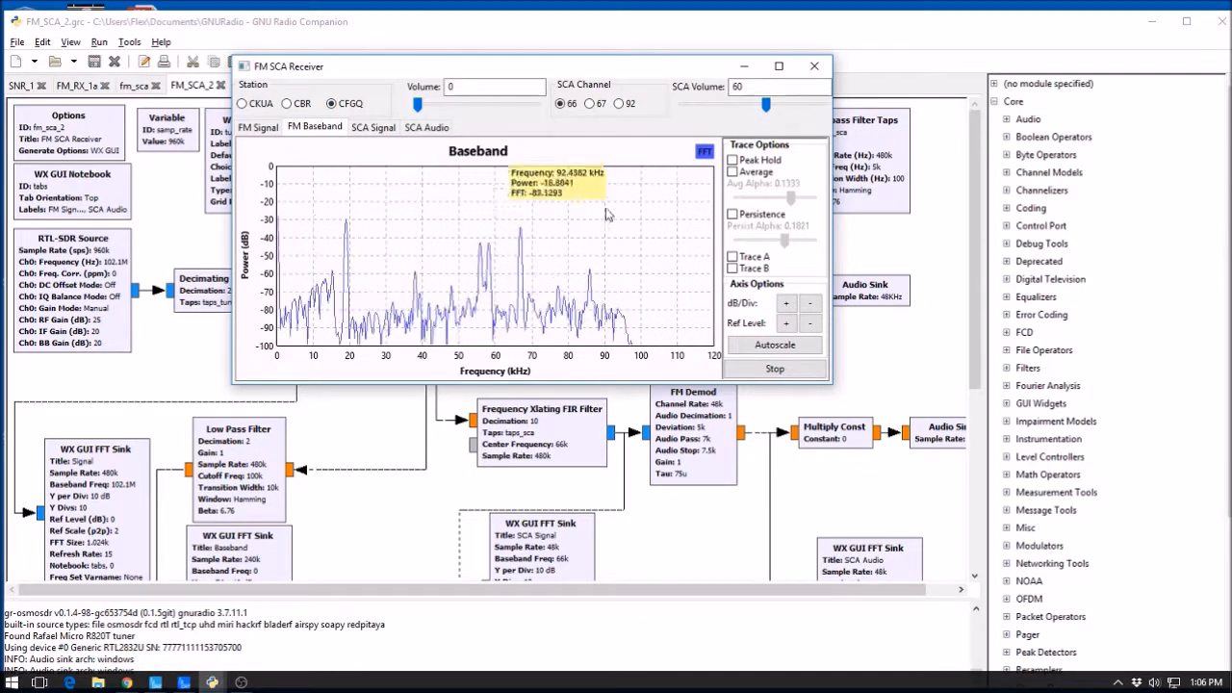
click(287, 104)
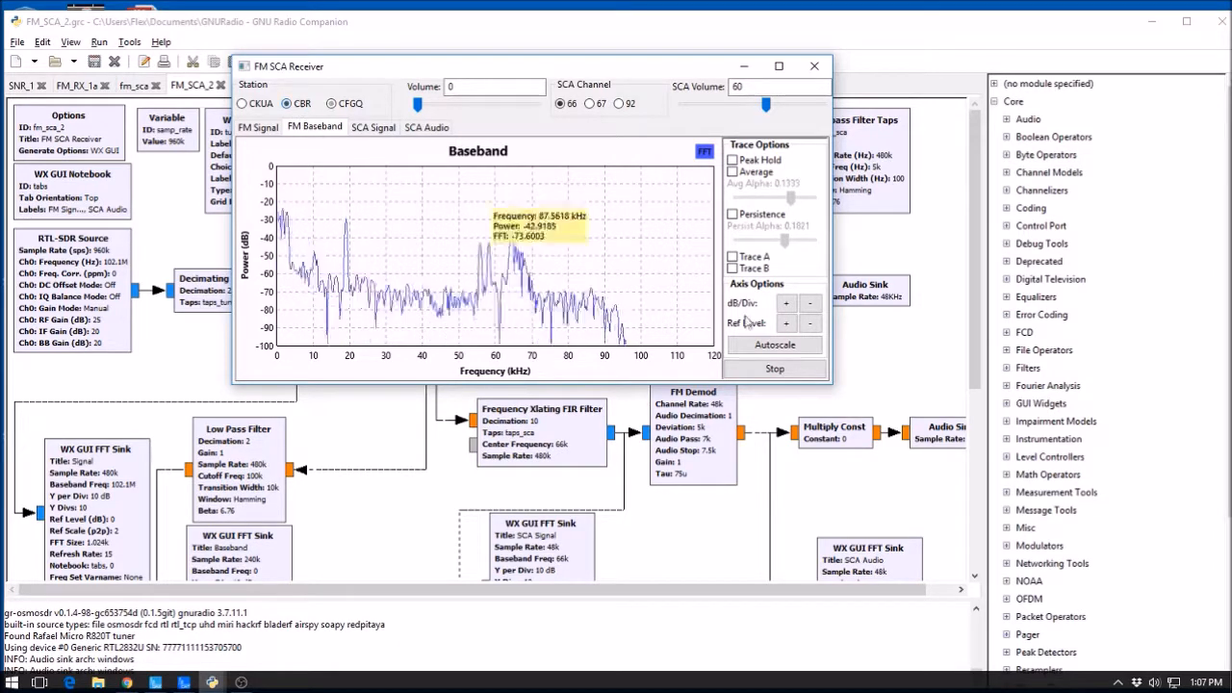
mouse_move(431, 135)
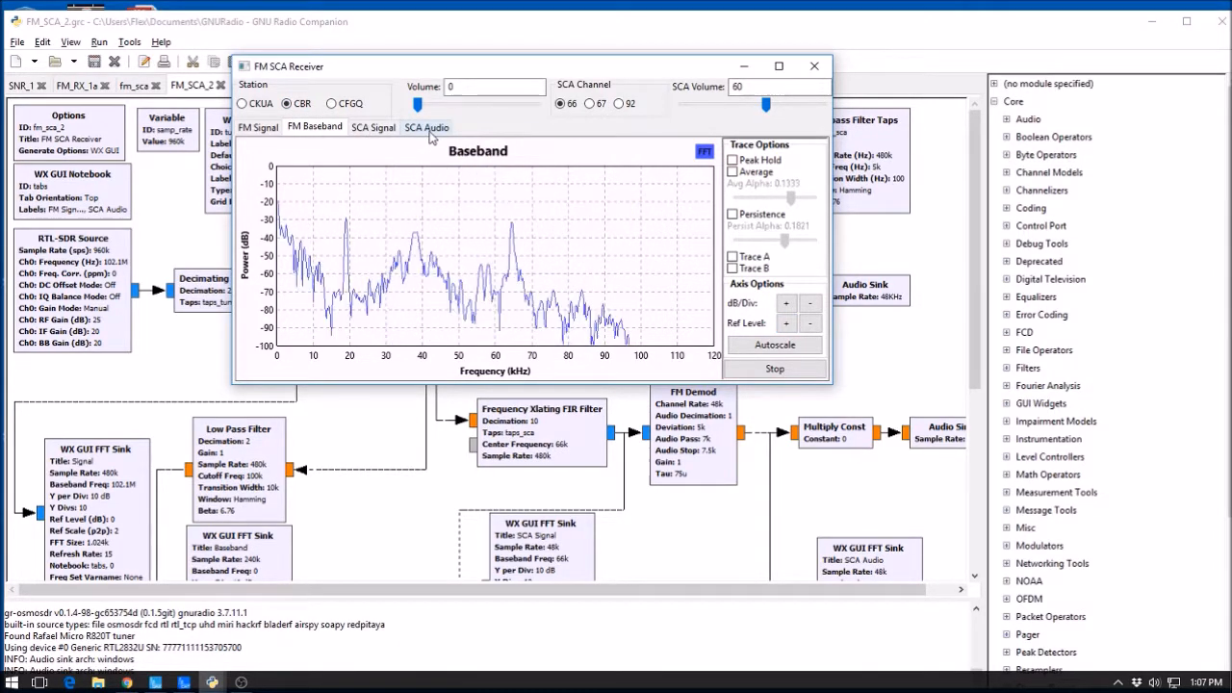
click(427, 127)
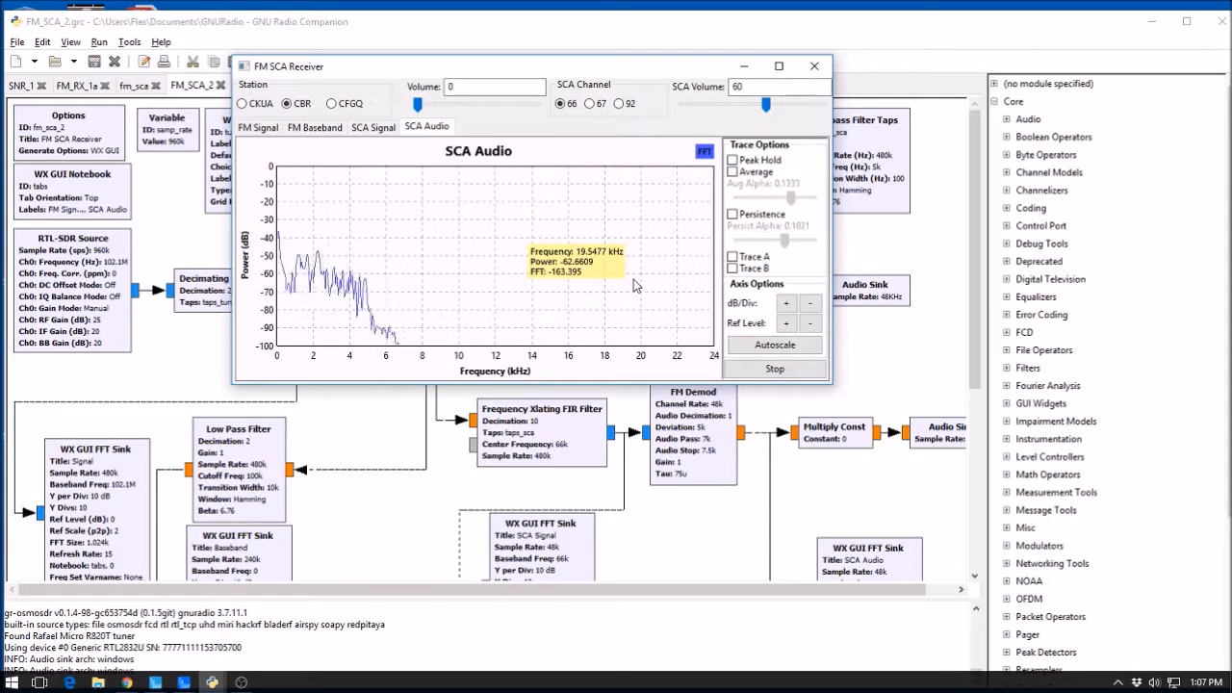
click(314, 127)
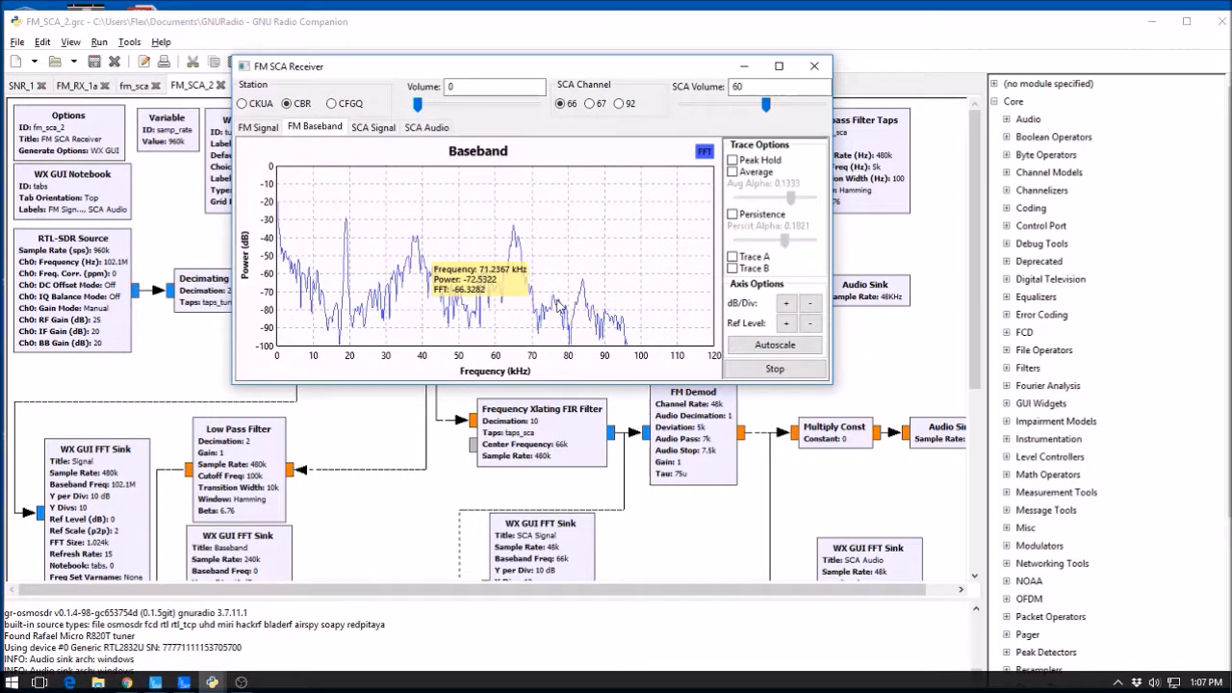
mouse_move(305, 309)
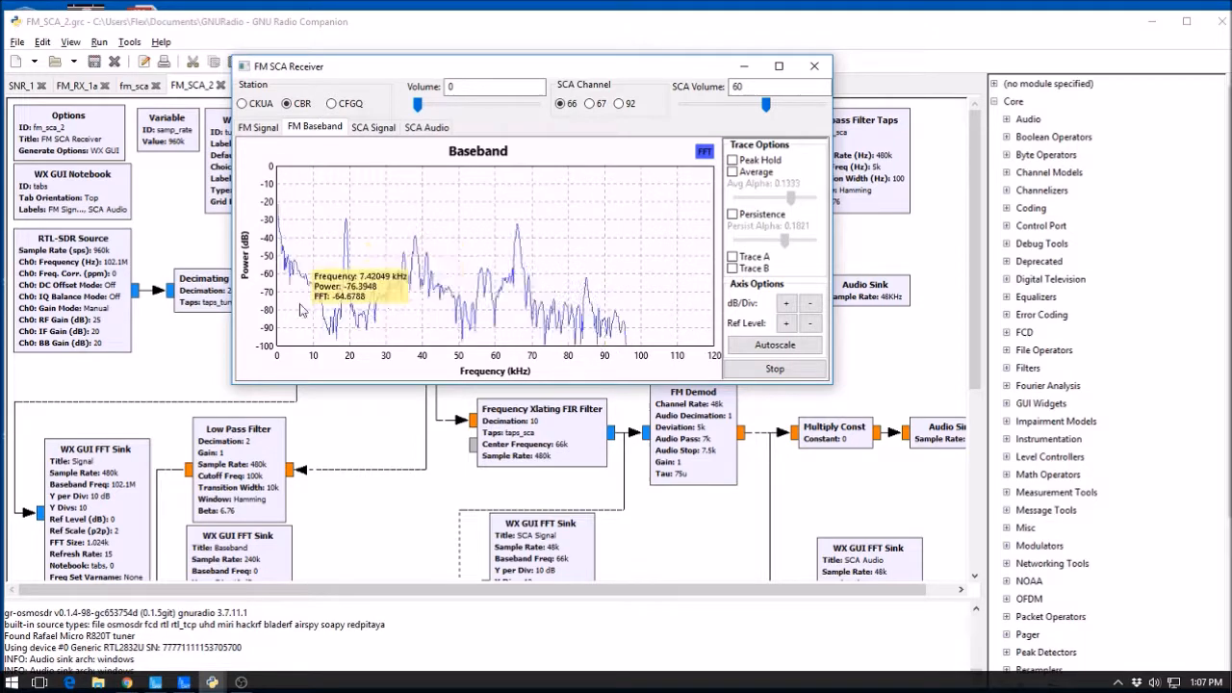
mouse_move(377, 347)
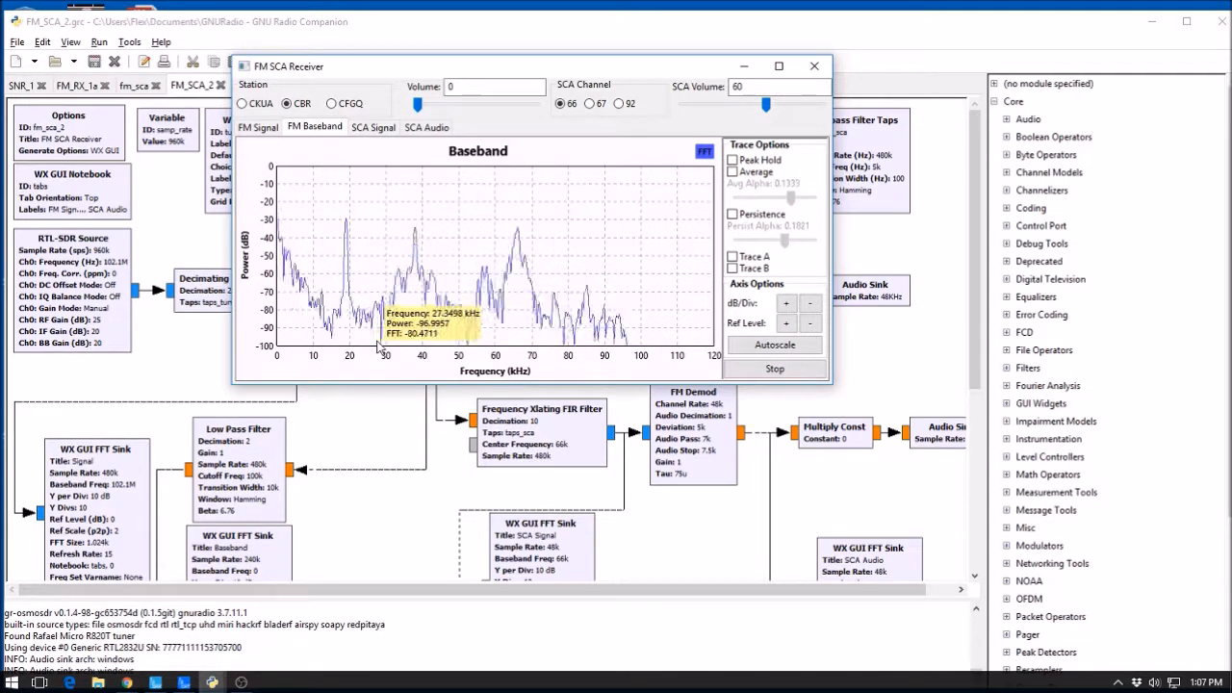
mouse_move(520, 356)
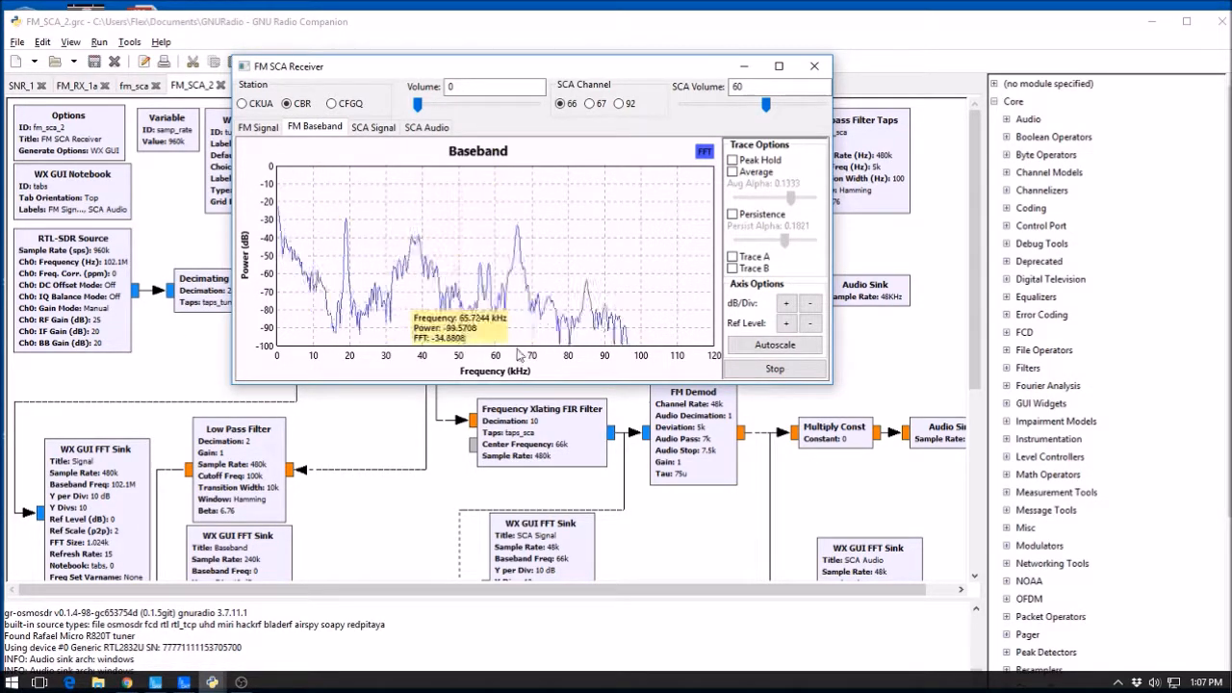
mouse_move(608, 323)
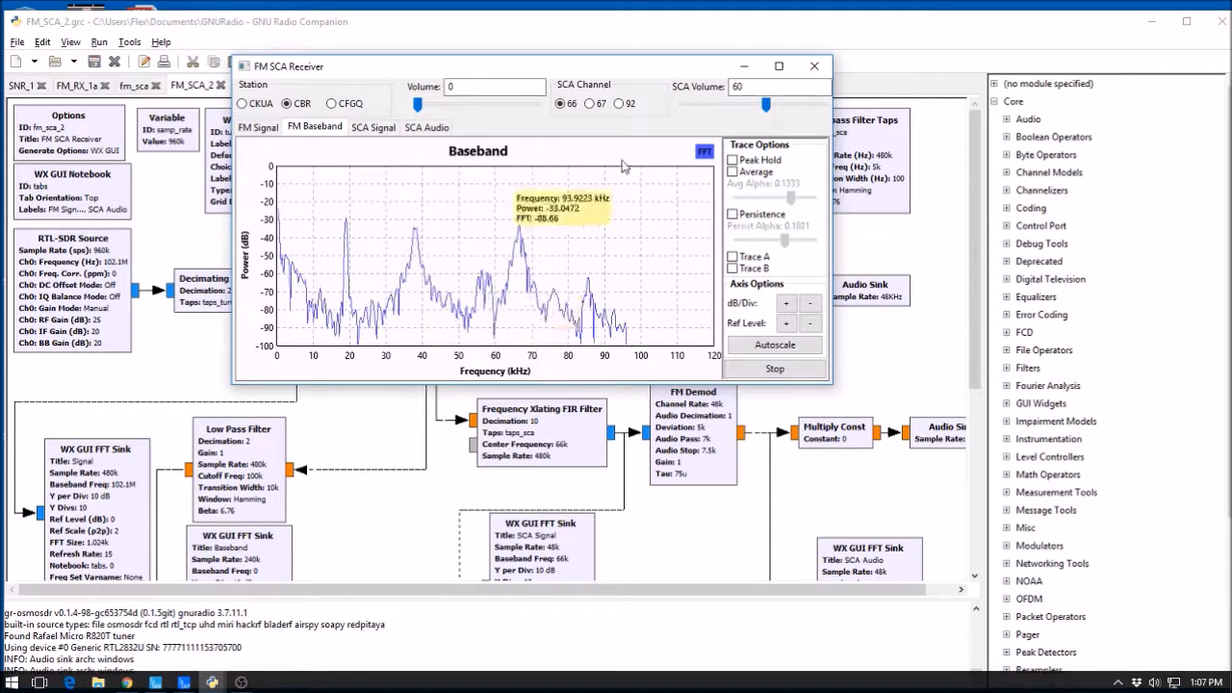
mouse_move(595, 297)
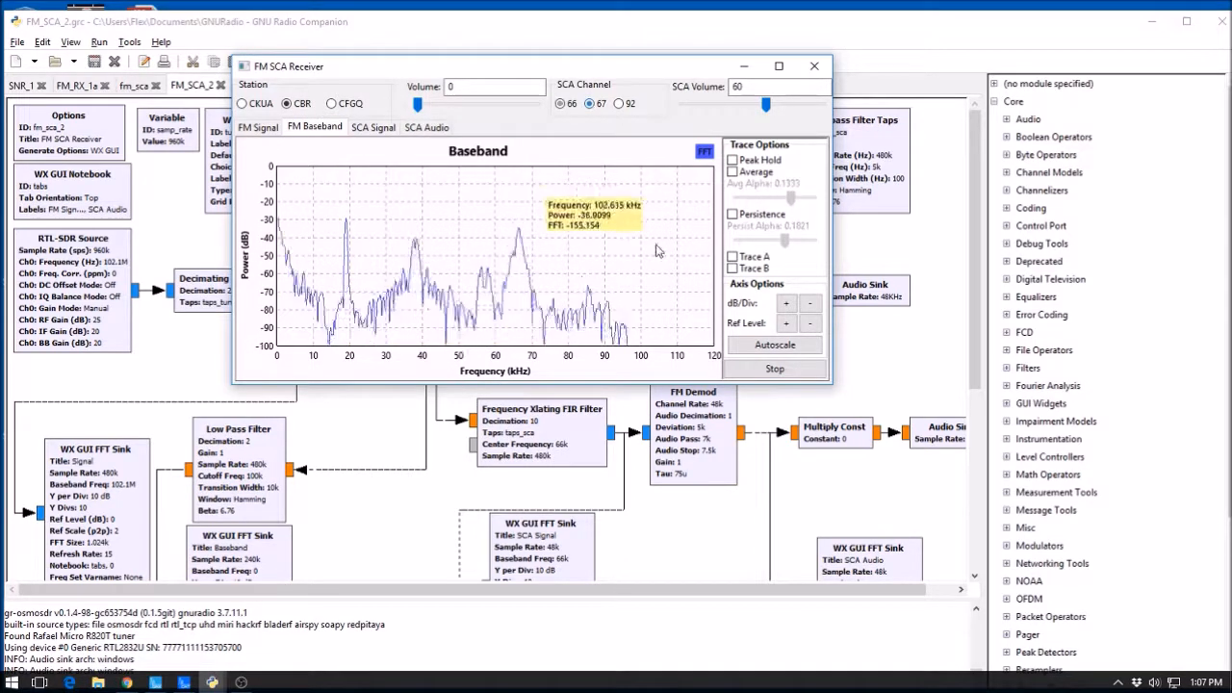
mouse_move(674, 268)
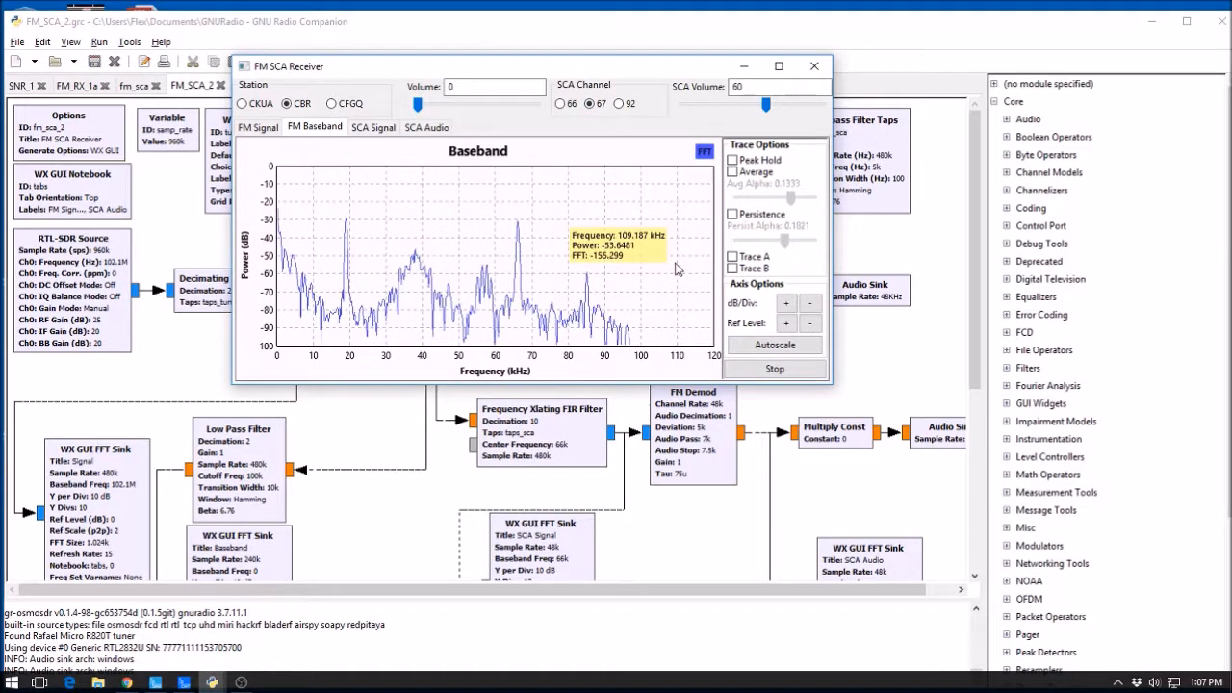